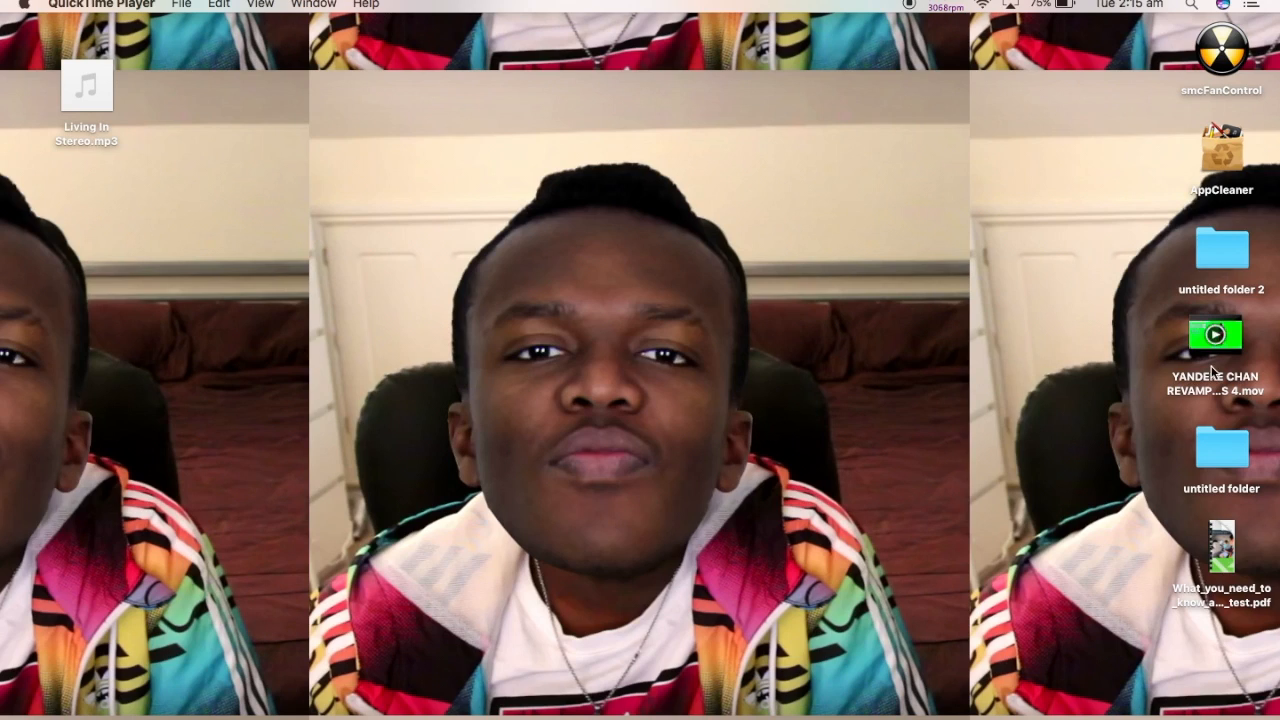
# Play the My Movie 11 Sims 4 clip in QuickTime Player briefly, then pause it.
pyautogui.click(1215, 334)
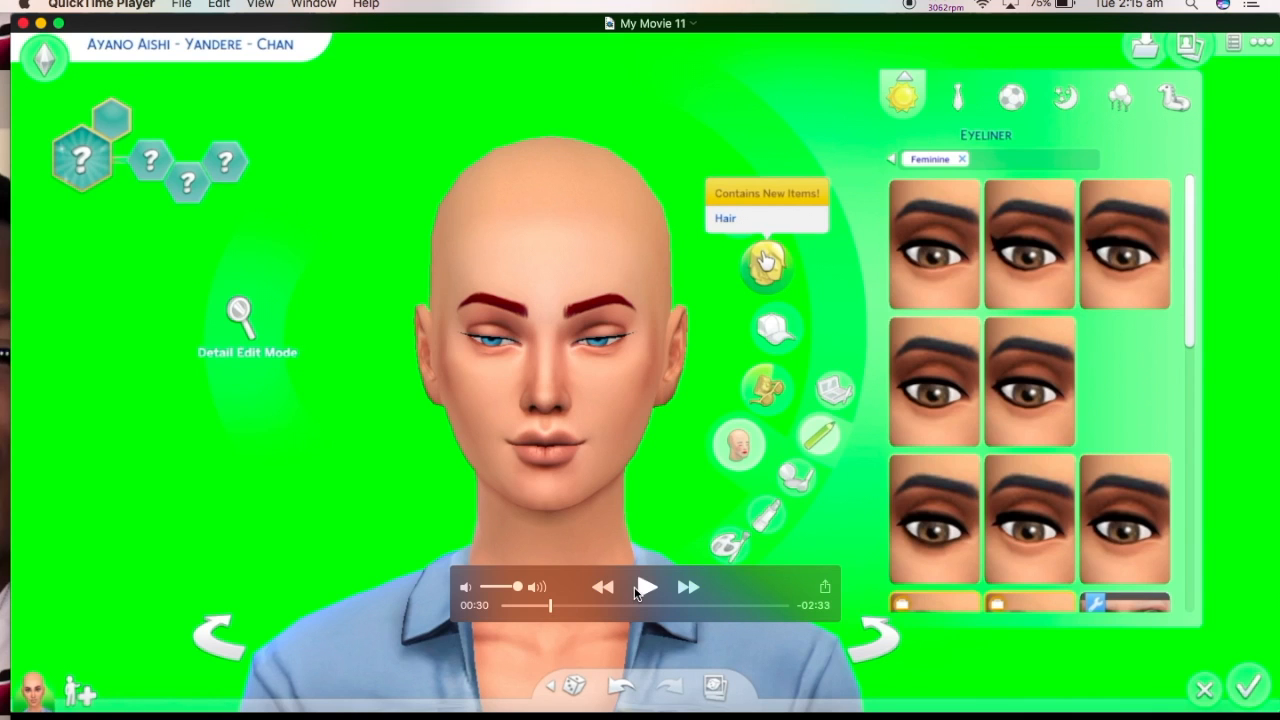
pyautogui.click(645, 587)
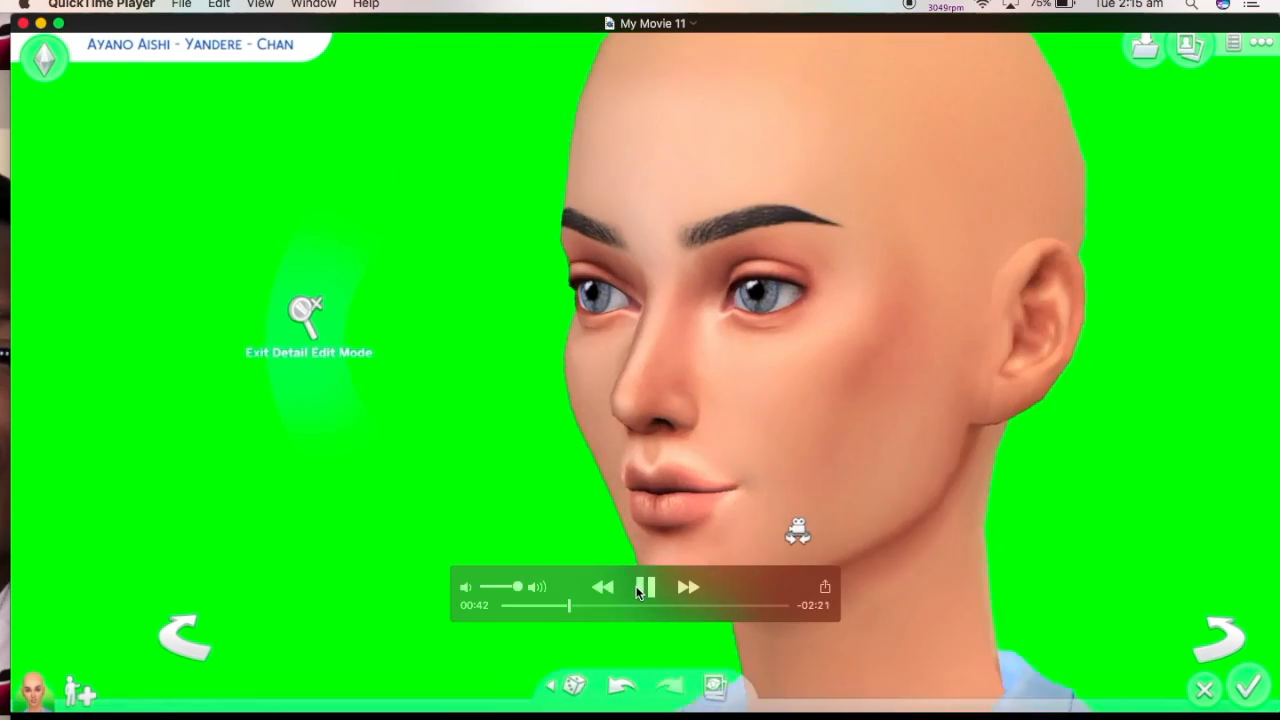
pyautogui.click(645, 587)
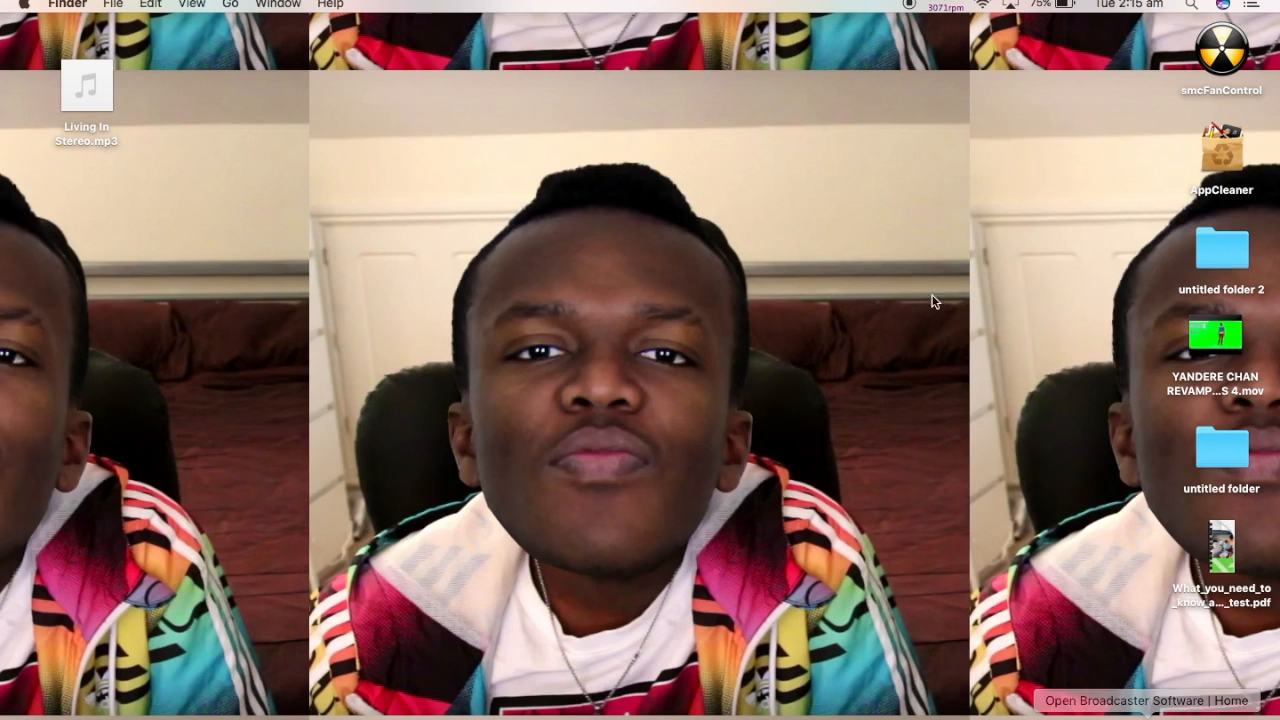
pyautogui.moveTo(1108, 310)
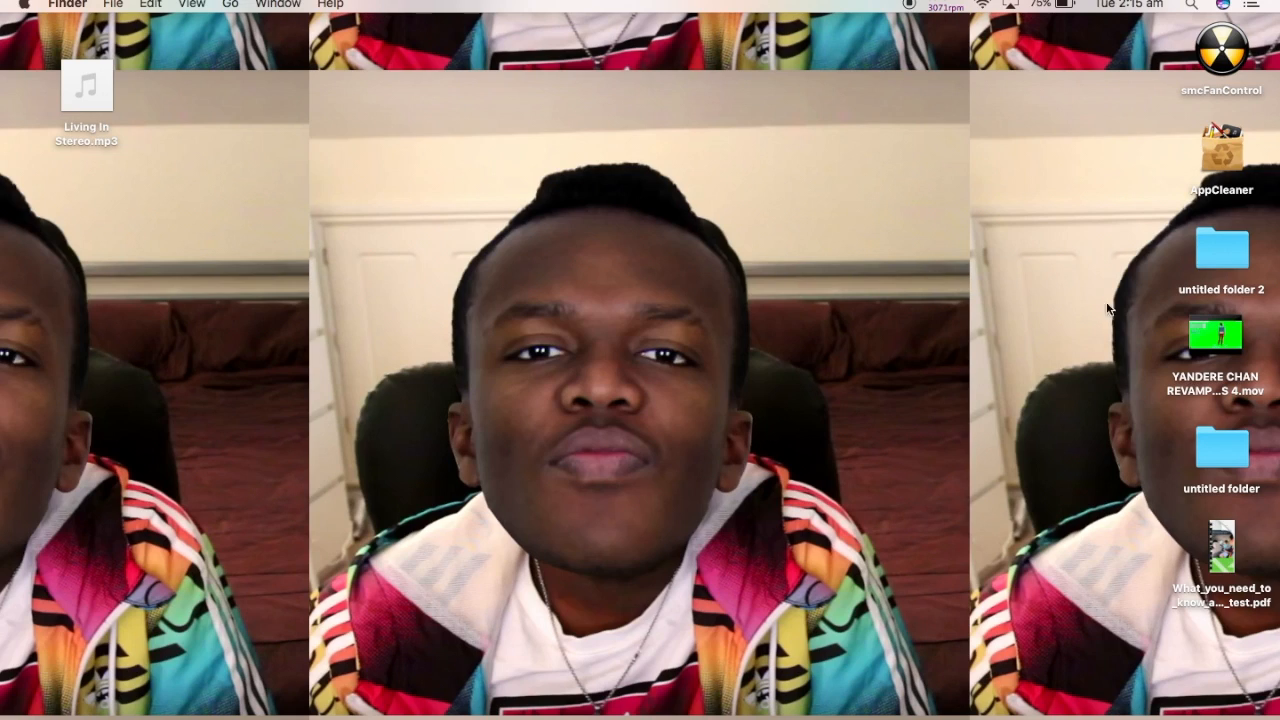
pyautogui.moveTo(1103, 318)
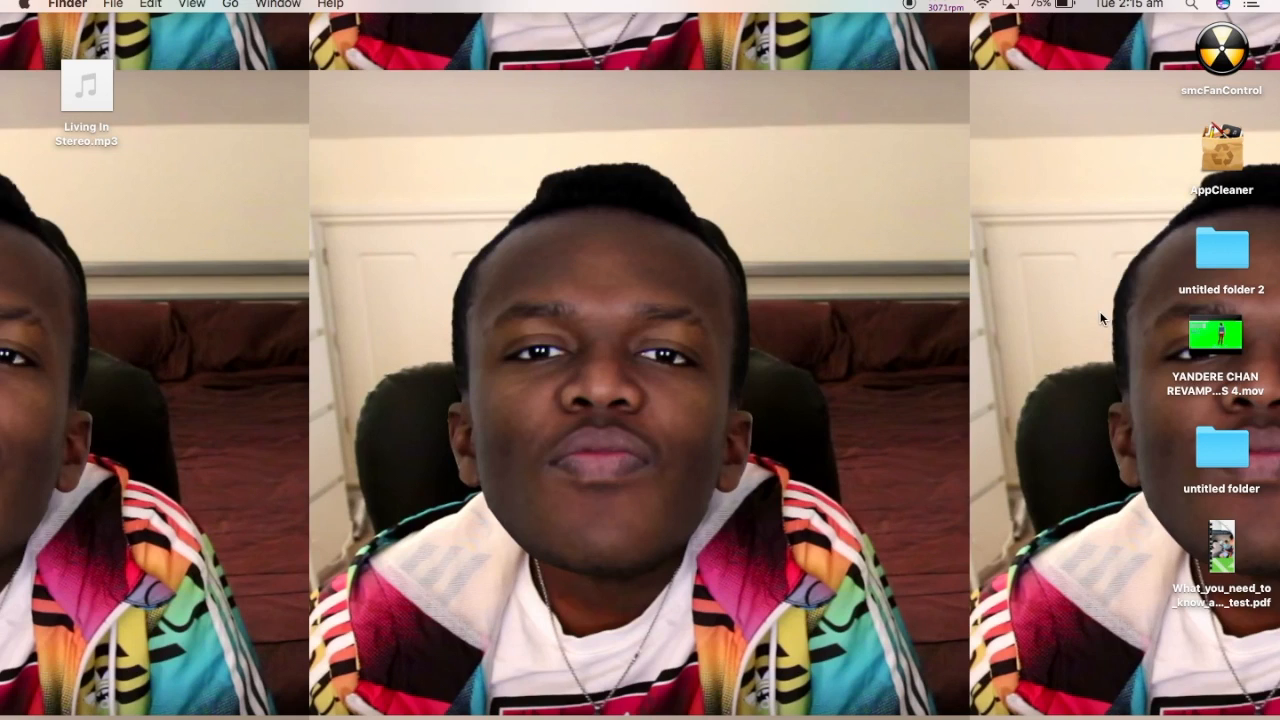
pyautogui.moveTo(1095, 325)
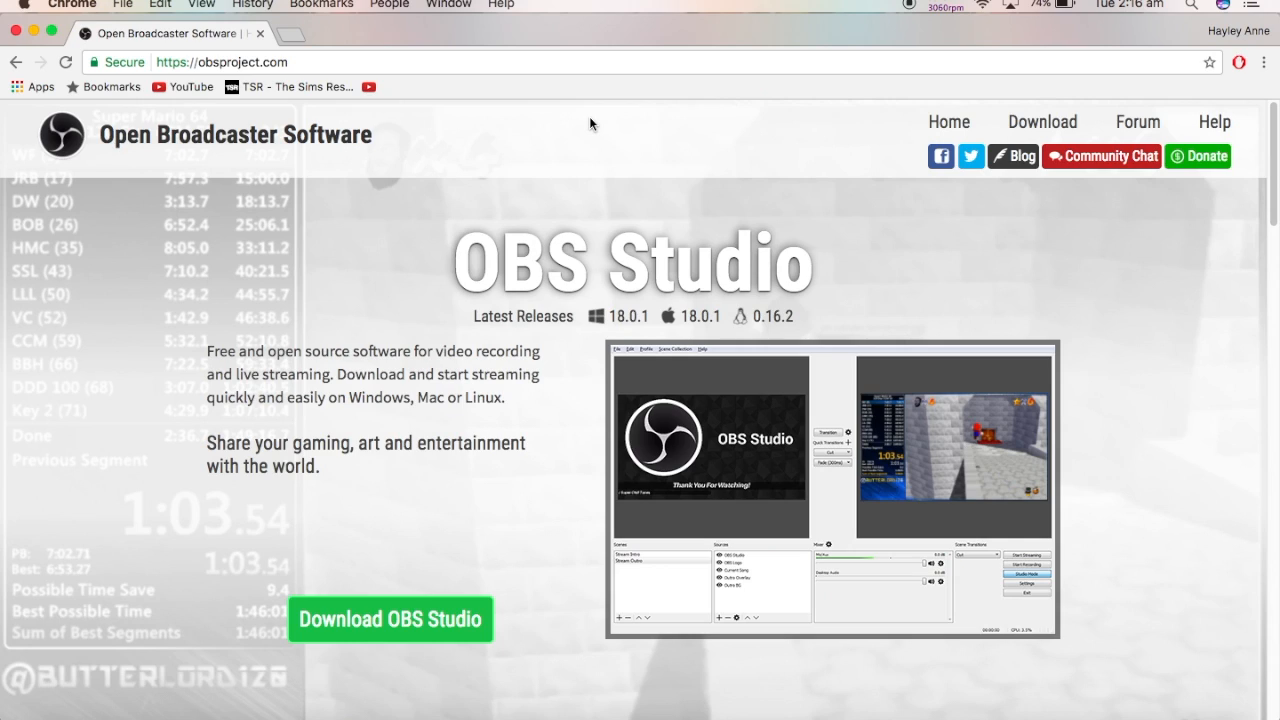
pyautogui.moveTo(551, 423)
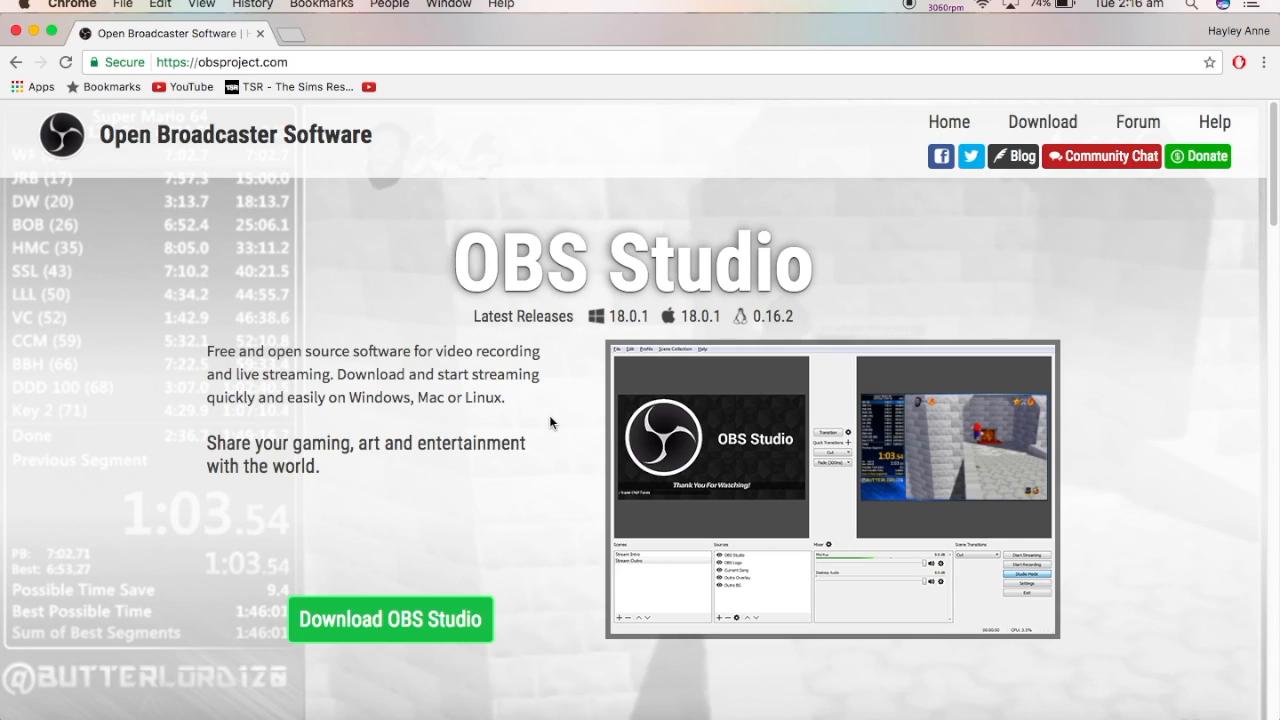
pyautogui.moveTo(1042, 121)
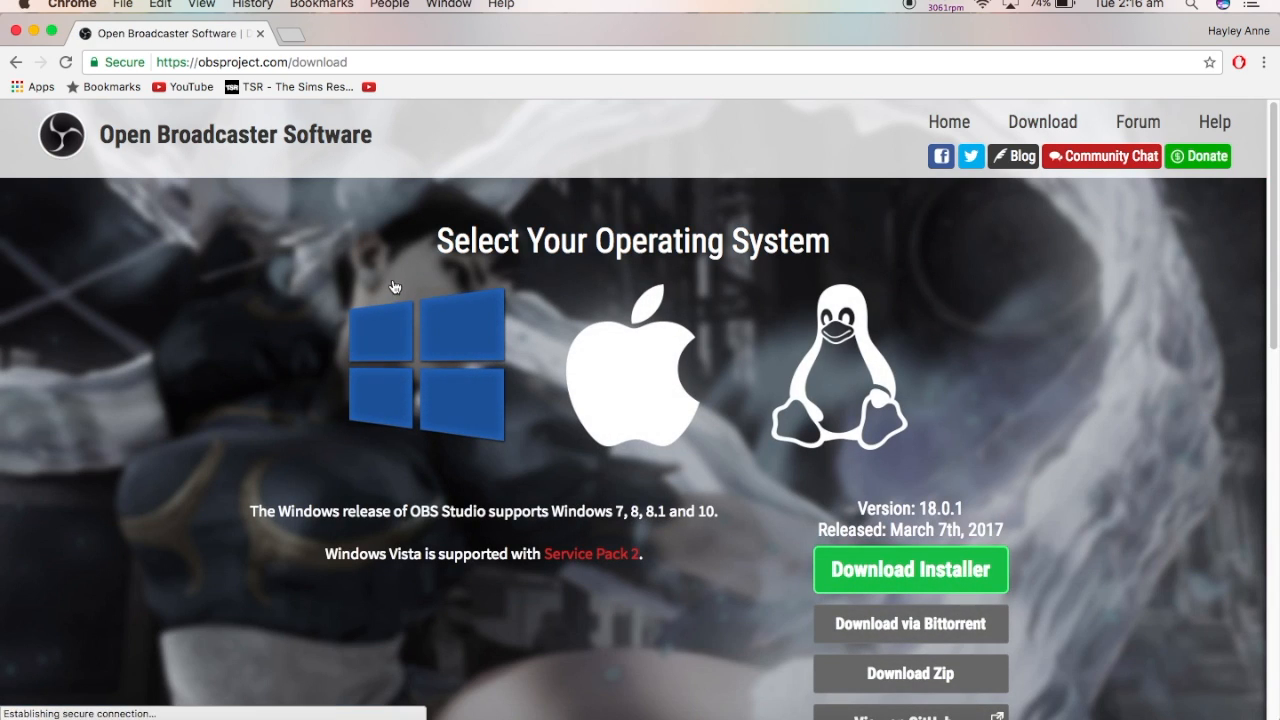
pyautogui.moveTo(836, 248)
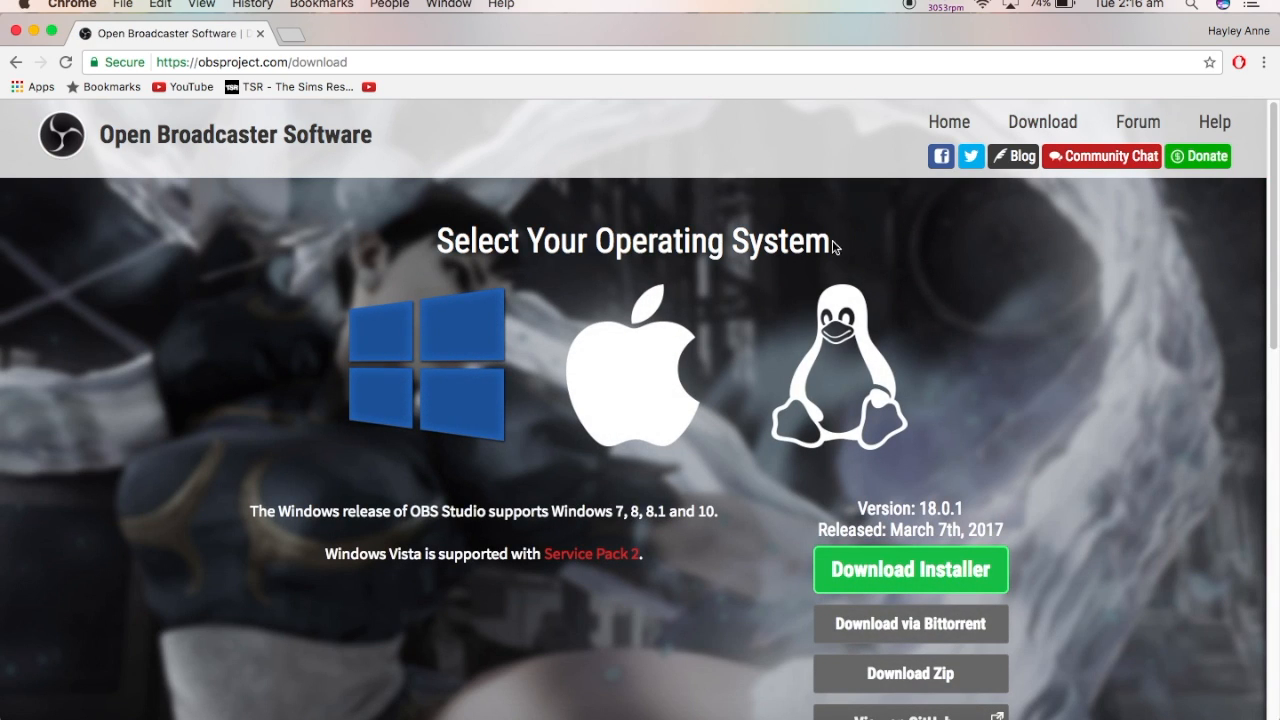
pyautogui.moveTo(845, 360)
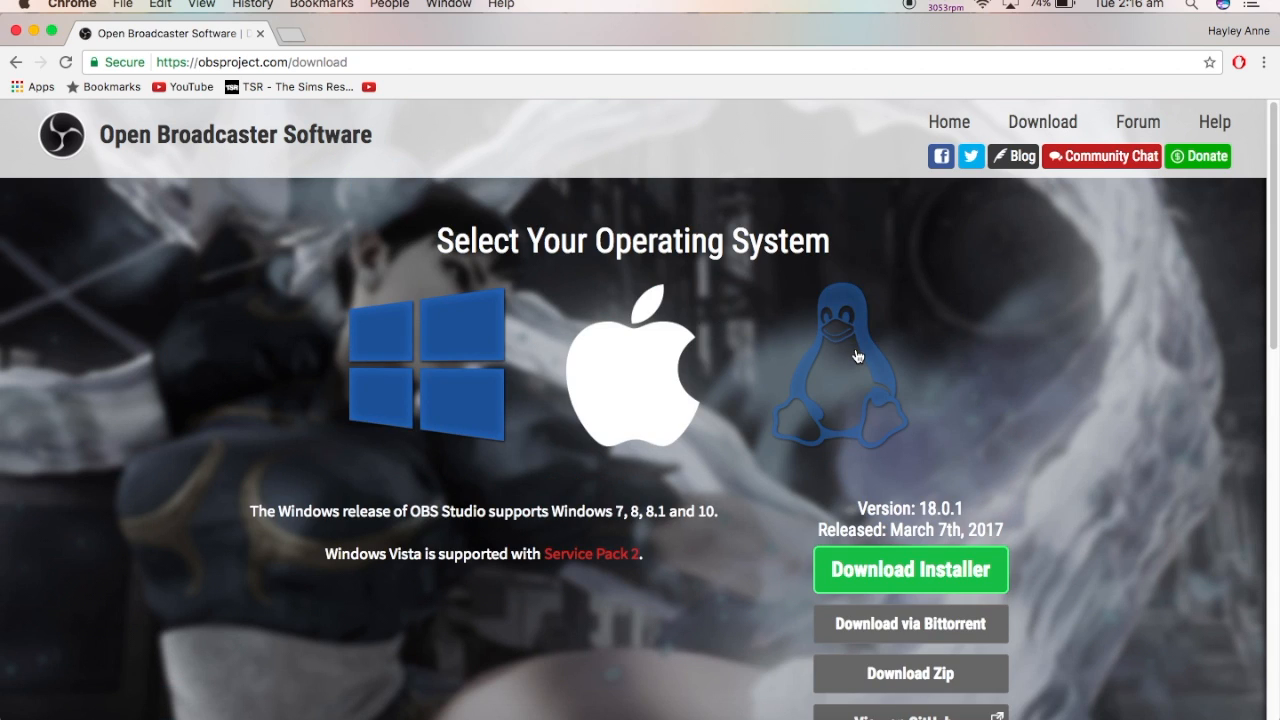
# Choose the Mac release on the OBS download page and scroll to Download for Mac.
pyautogui.click(635, 375)
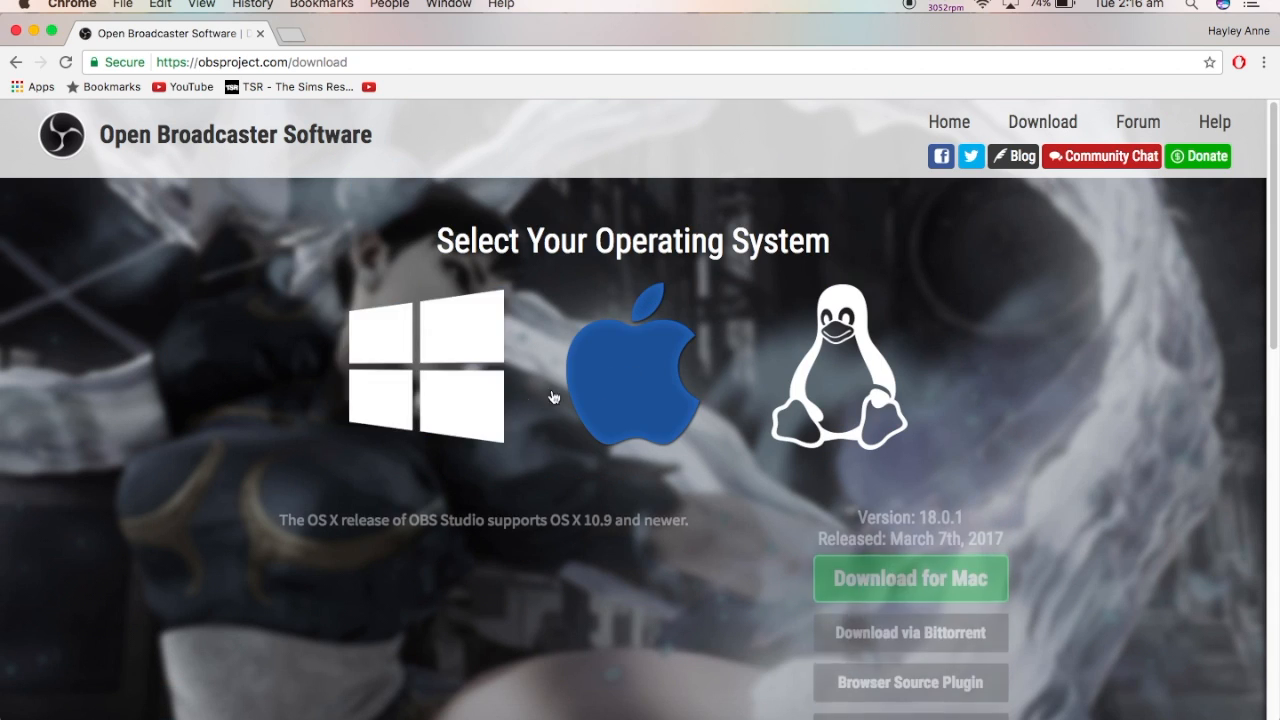
pyautogui.scroll(-3)
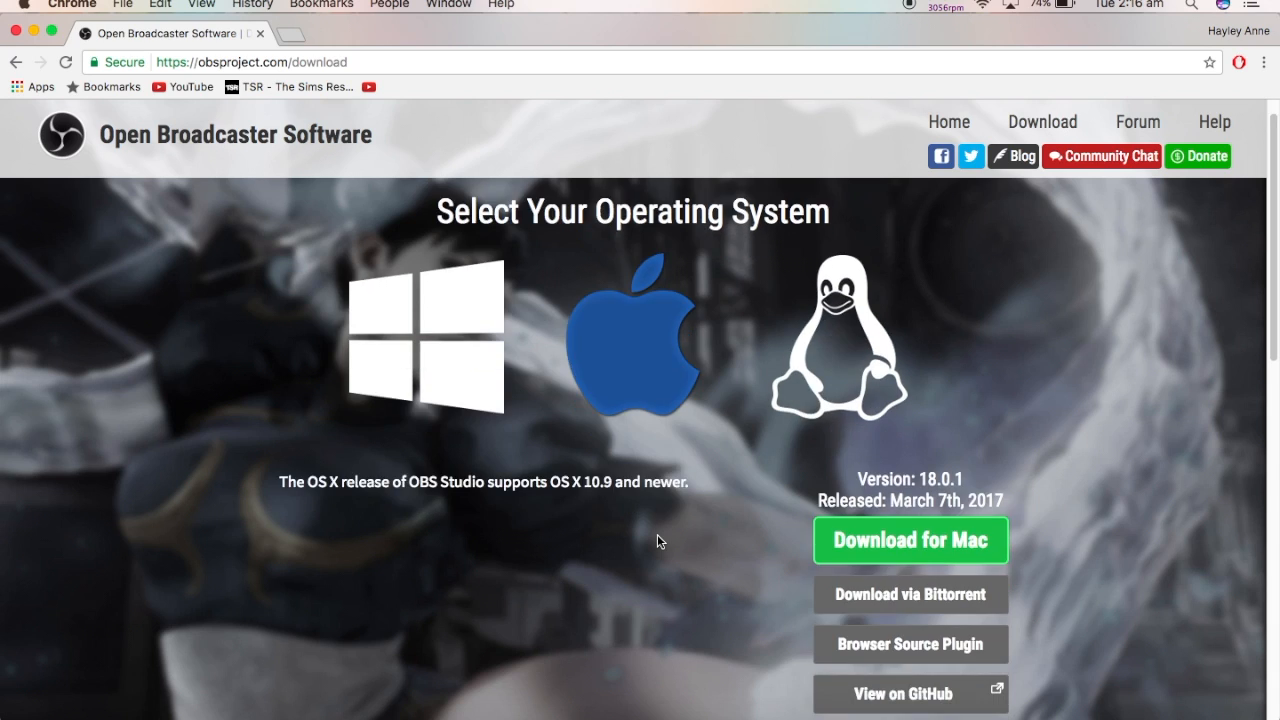
pyautogui.scroll(-3)
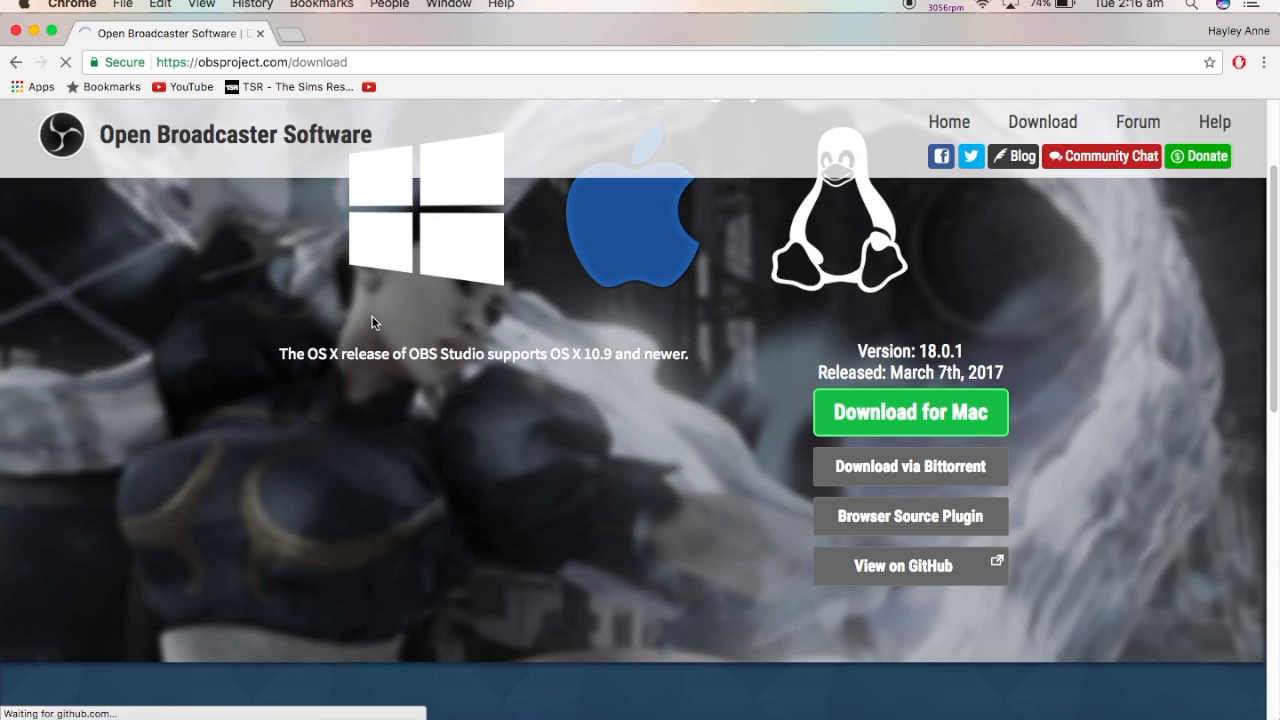
# Download the OBS Studio 18.0.1 Mac installer package.
pyautogui.click(909, 412)
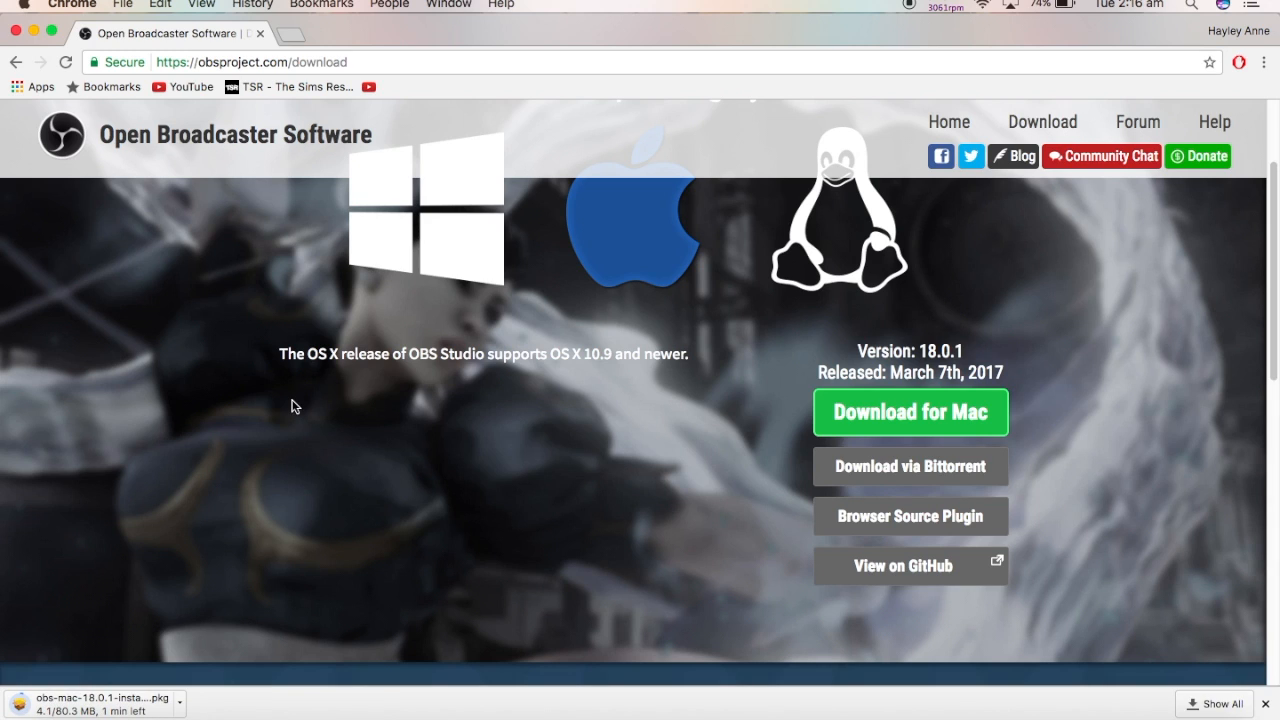
pyautogui.moveTo(333, 37)
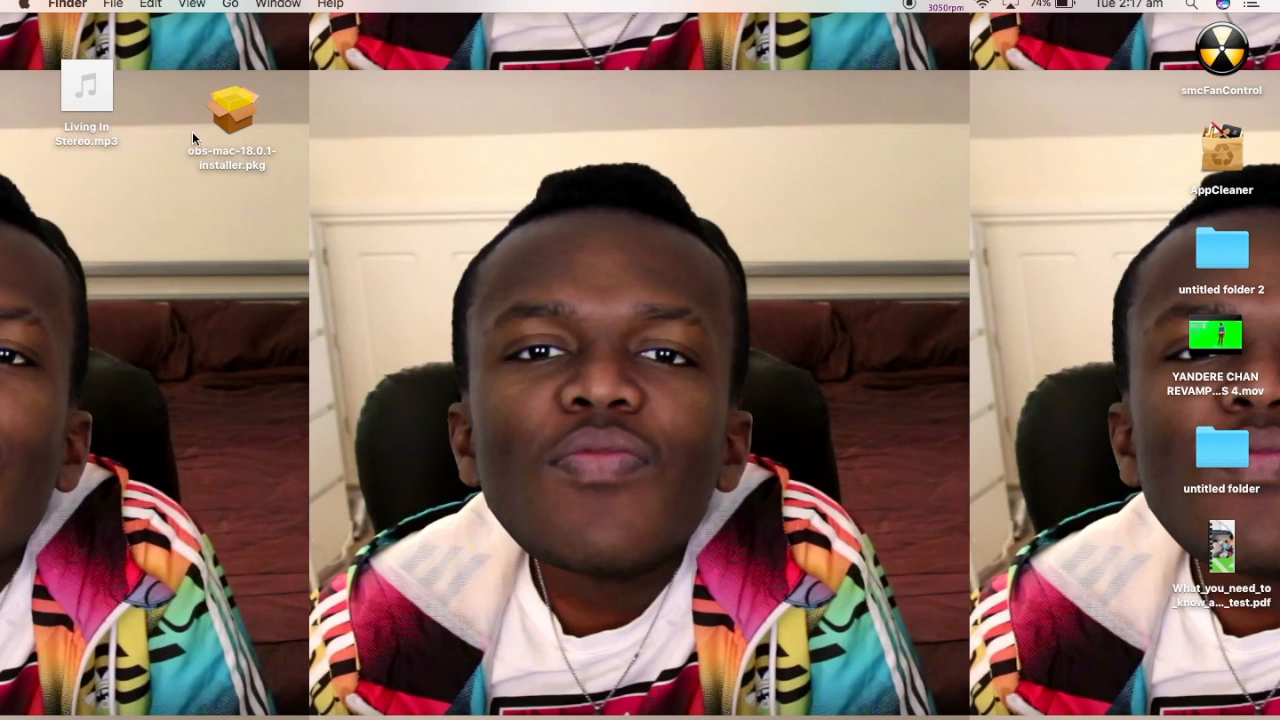
# Install OBS Studio from obs-mac-18.0.1-installer.pkg and close the Installer after success.
pyautogui.doubleClick(231, 110)
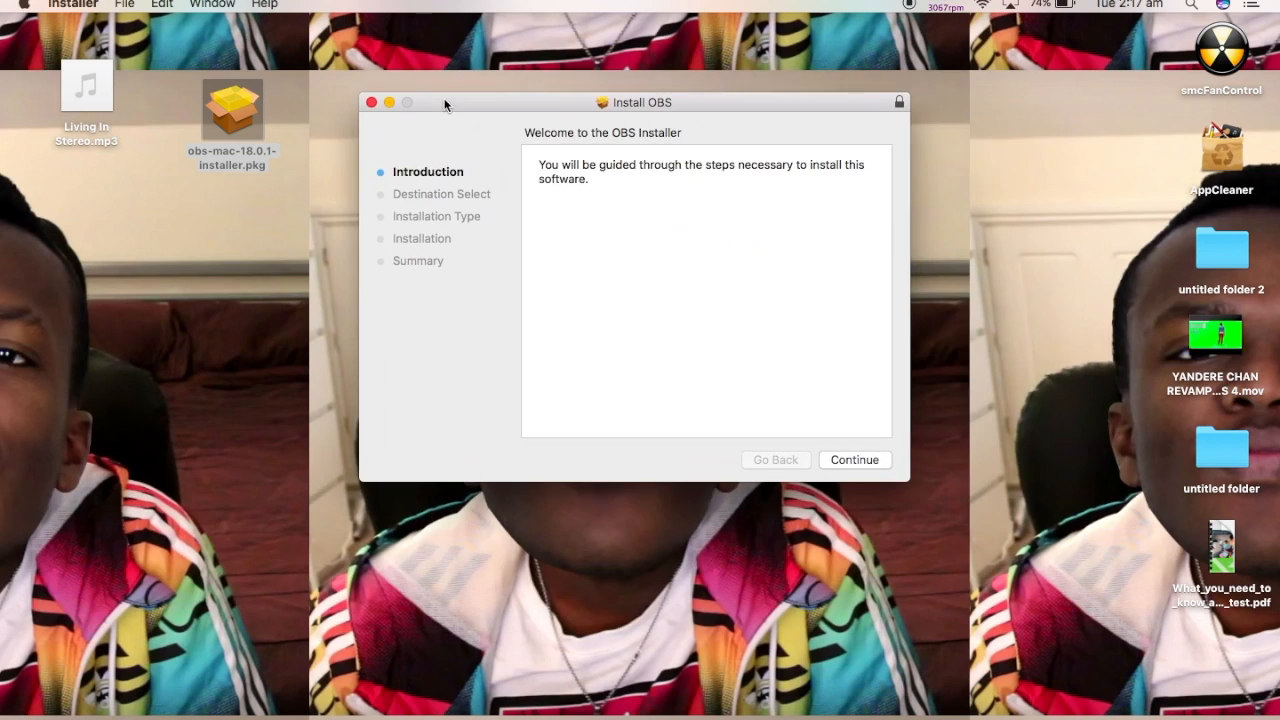
pyautogui.moveTo(445, 100)
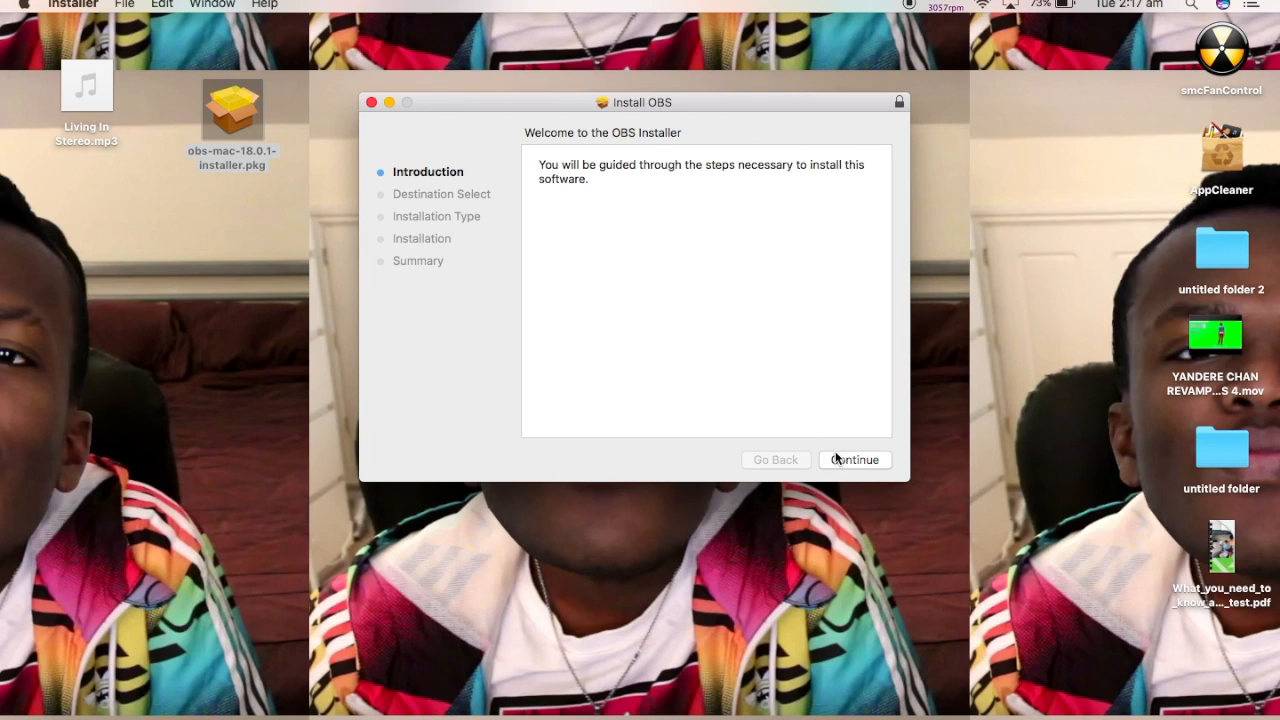
pyautogui.click(854, 459)
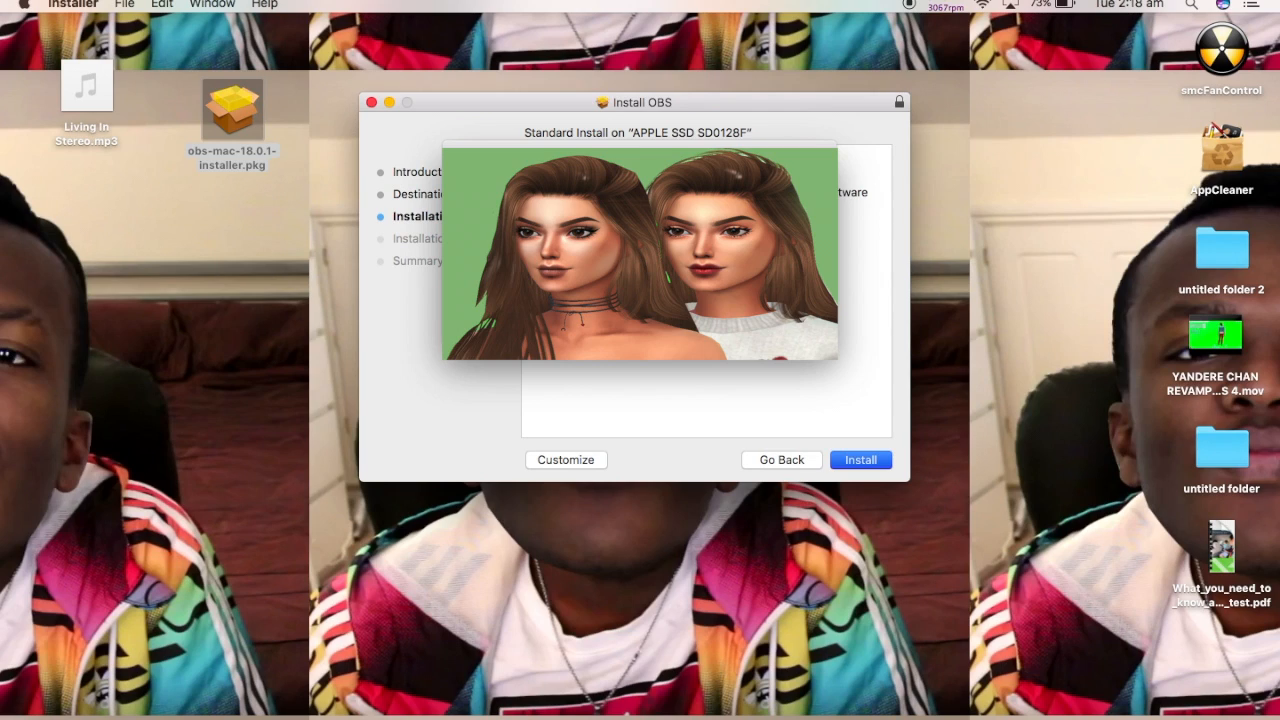
pyautogui.click(860, 459)
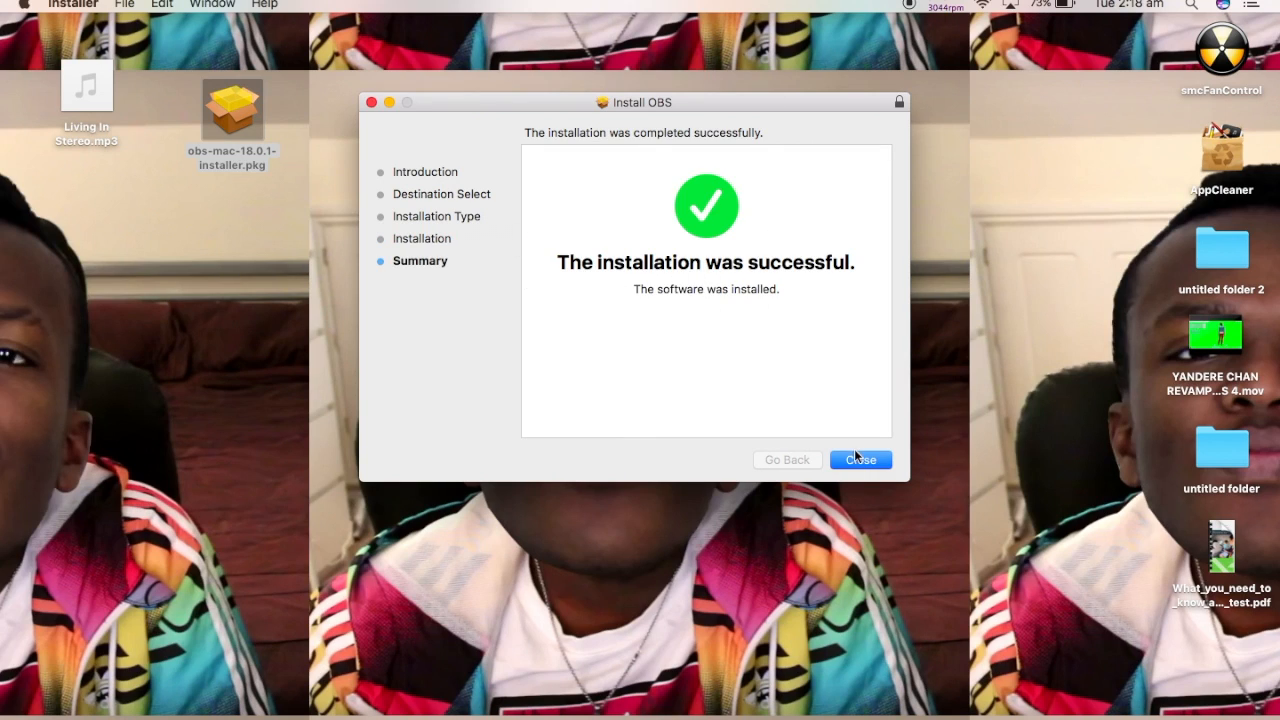
pyautogui.click(859, 459)
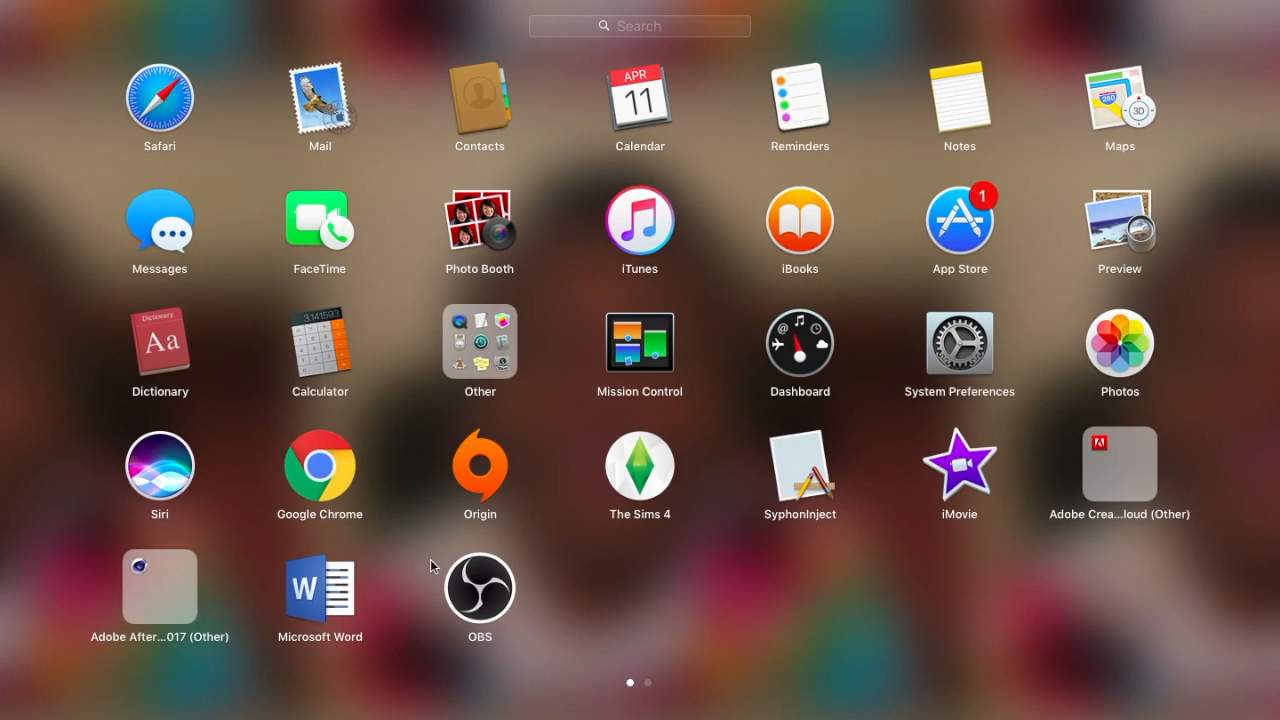
pyautogui.moveTo(477, 603)
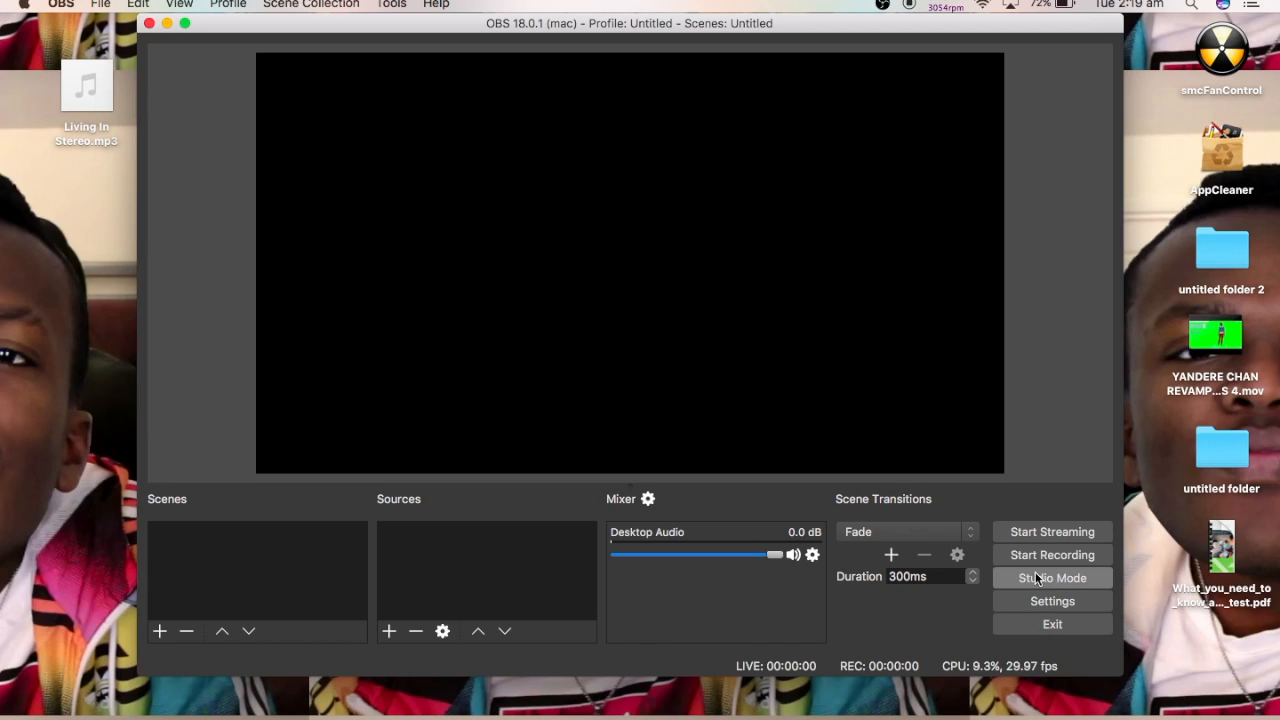
pyautogui.moveTo(657, 180)
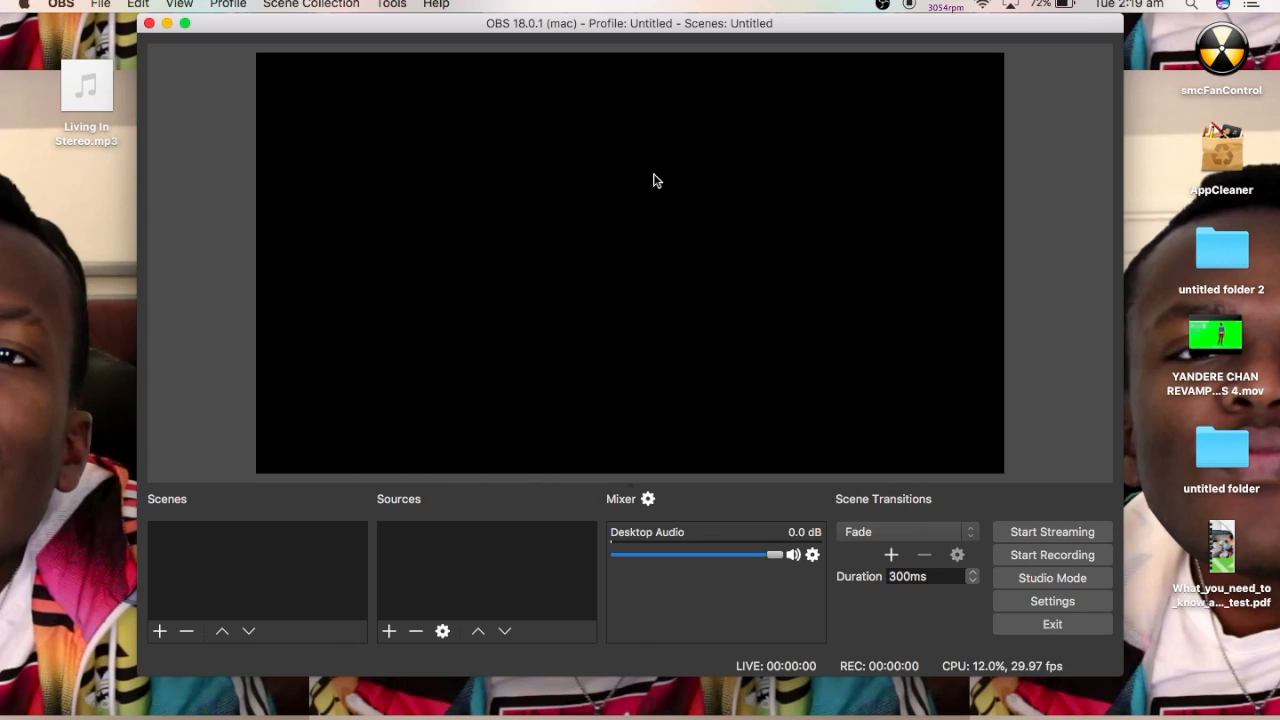
pyautogui.moveTo(1110, 8)
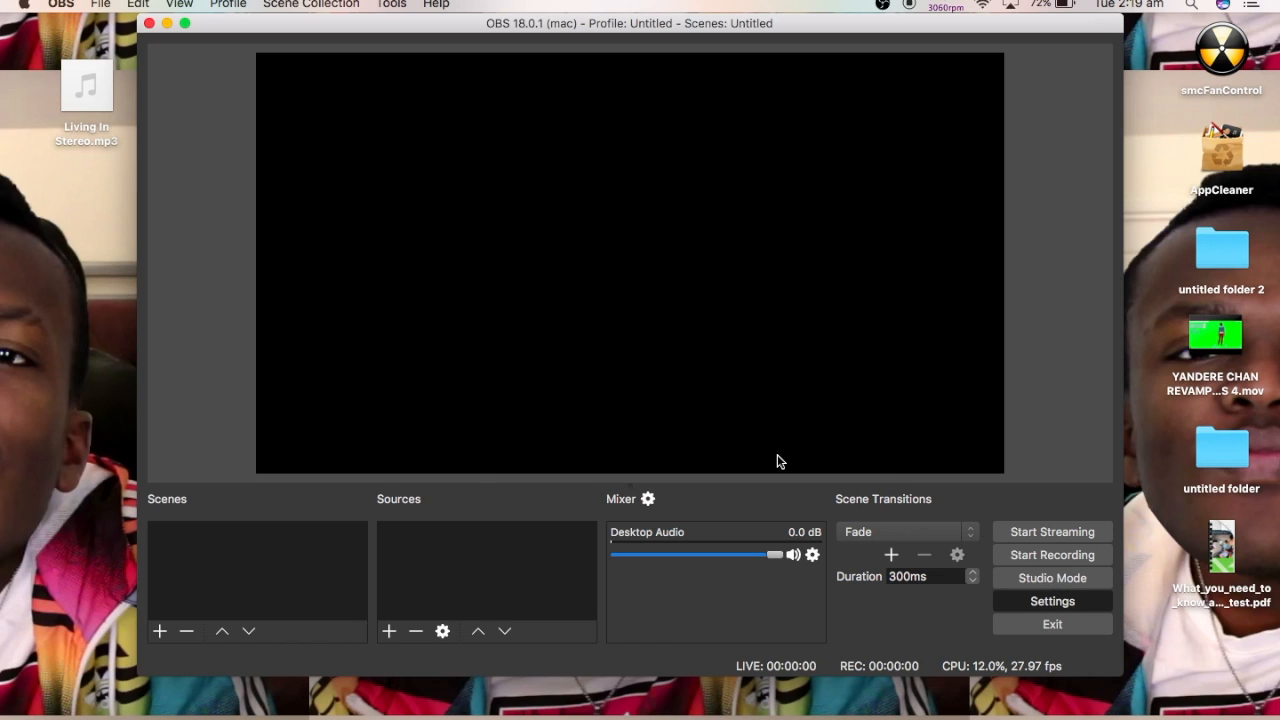
# Open OBS Settings and switch the General theme from Dark to Default.
pyautogui.click(1052, 600)
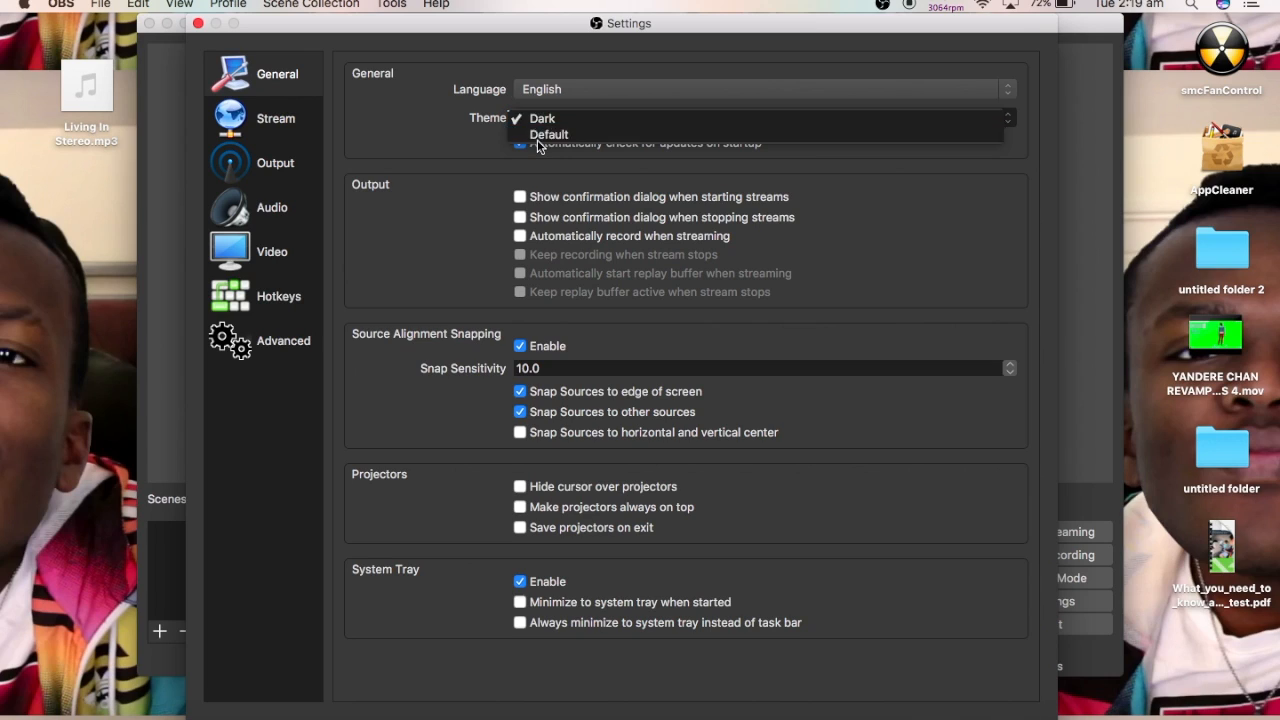
pyautogui.click(548, 134)
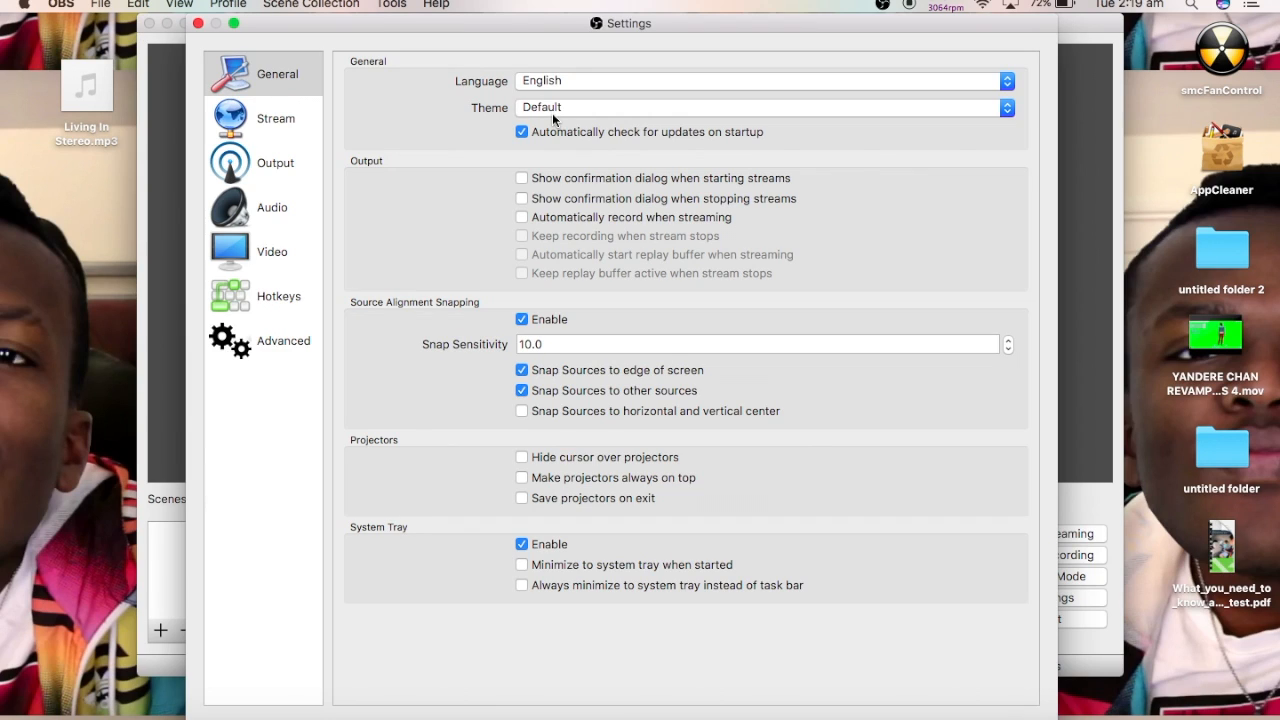
pyautogui.moveTo(492, 146)
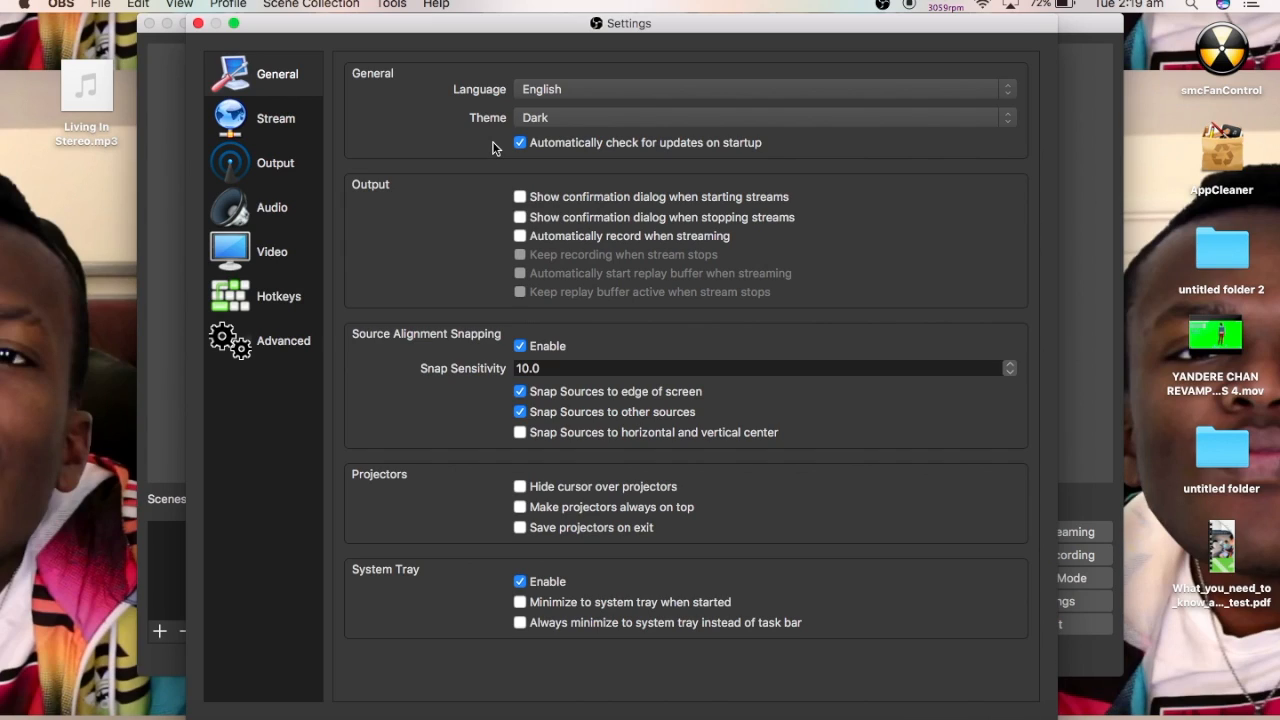
pyautogui.moveTo(335, 207)
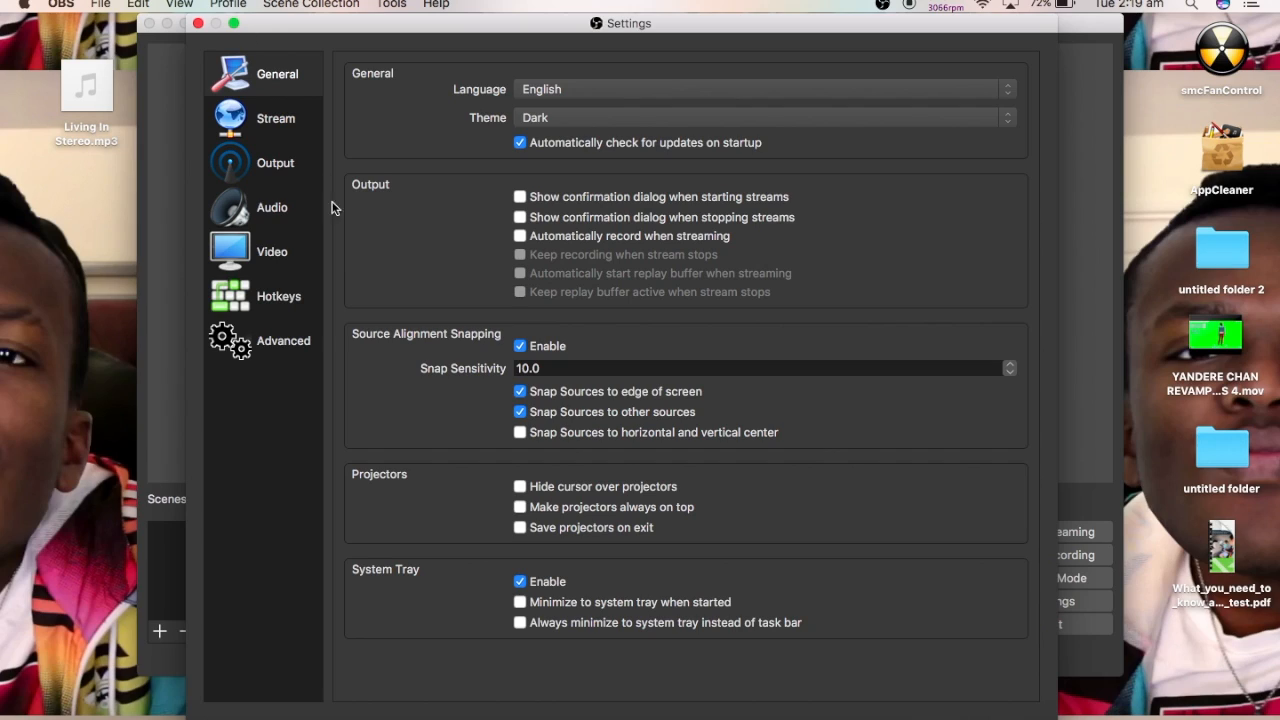
# Review the Stream and Output settings and browse for the Desktop recording path.
pyautogui.click(262, 118)
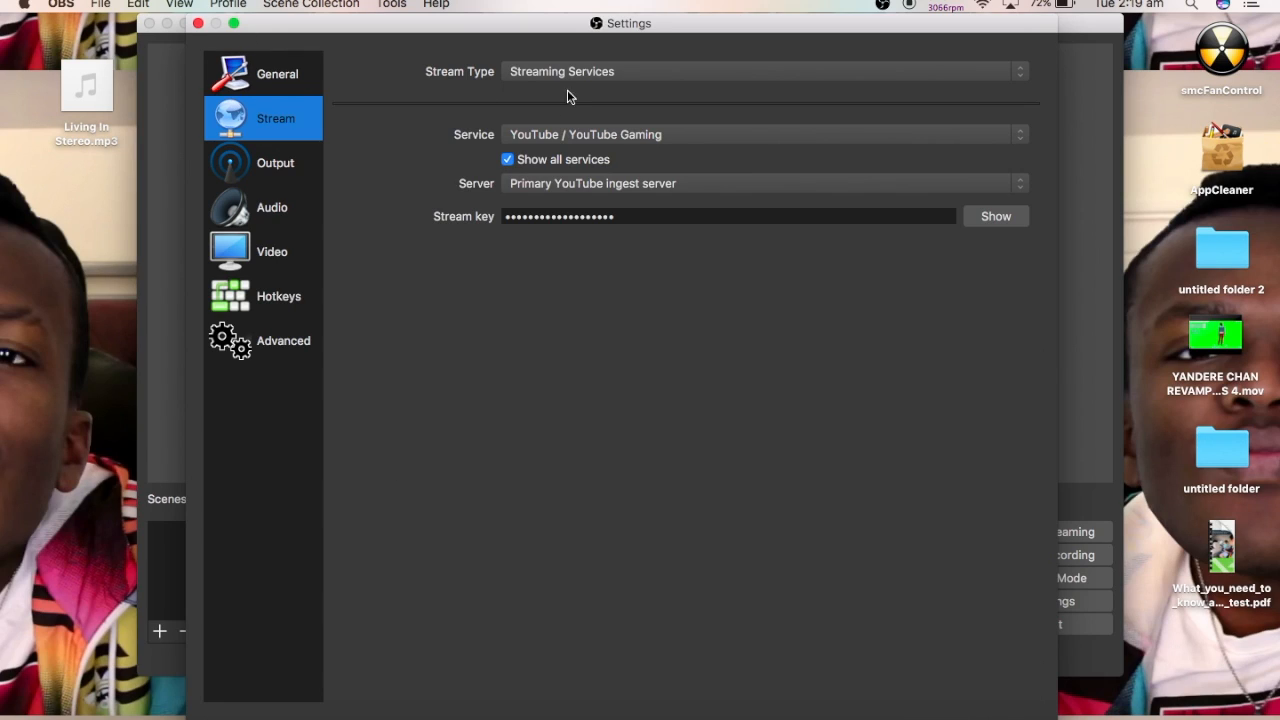
pyautogui.click(275, 163)
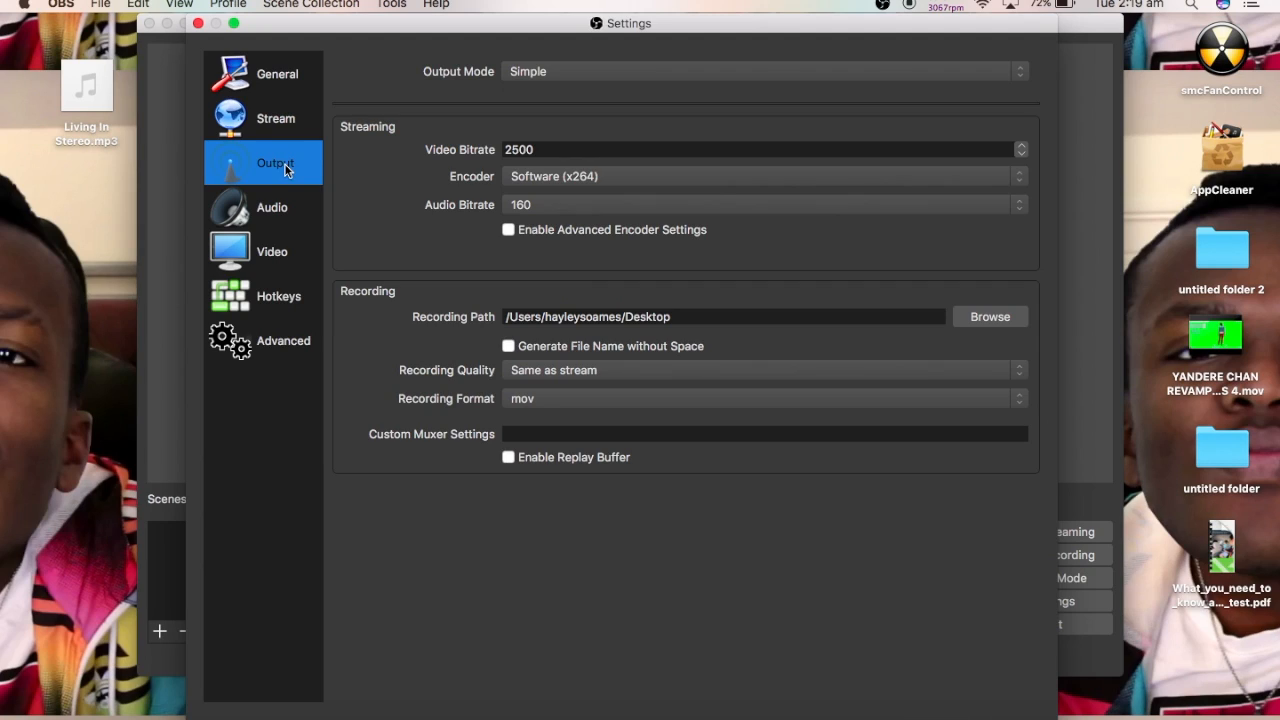
pyautogui.moveTo(678, 320)
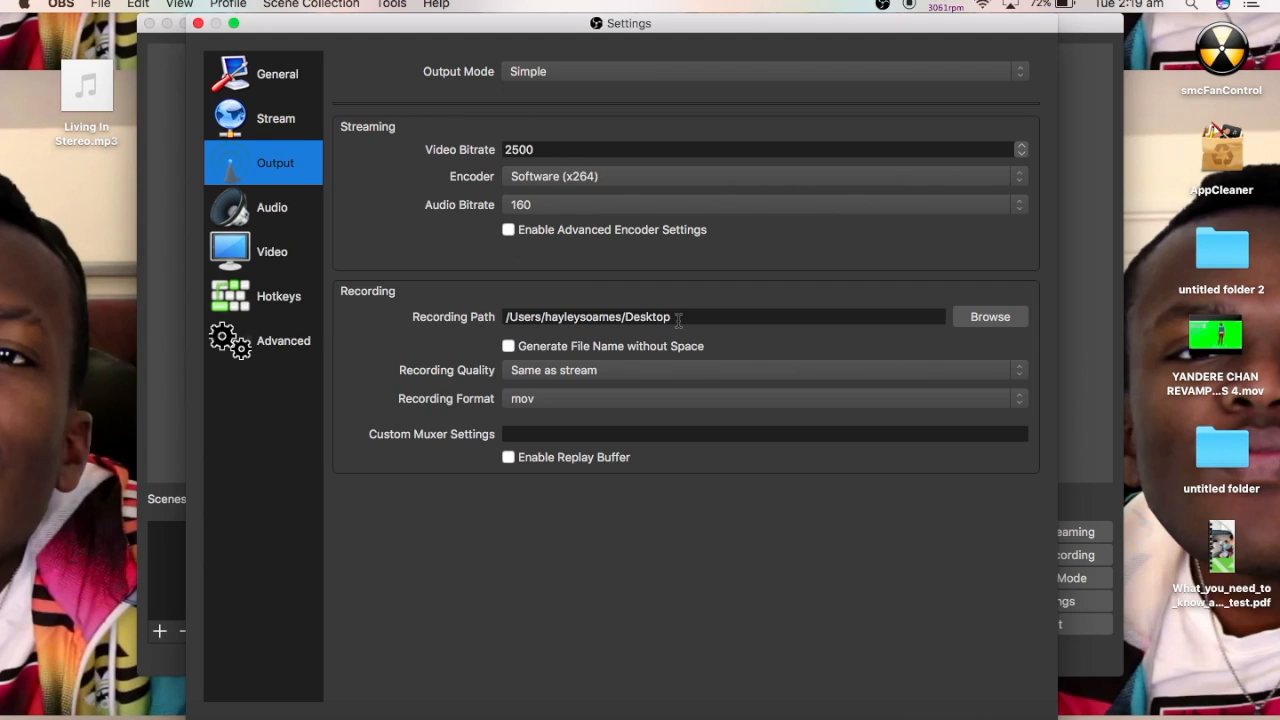
pyautogui.click(989, 316)
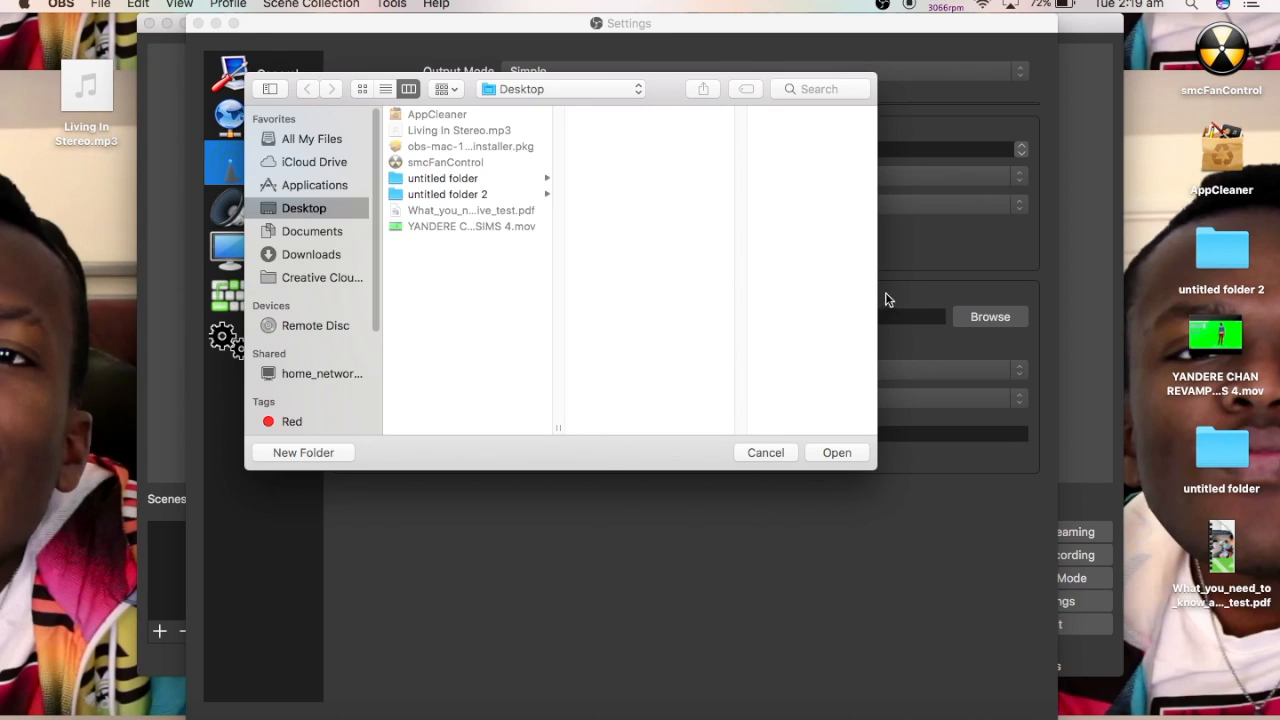
pyautogui.moveTo(623, 238)
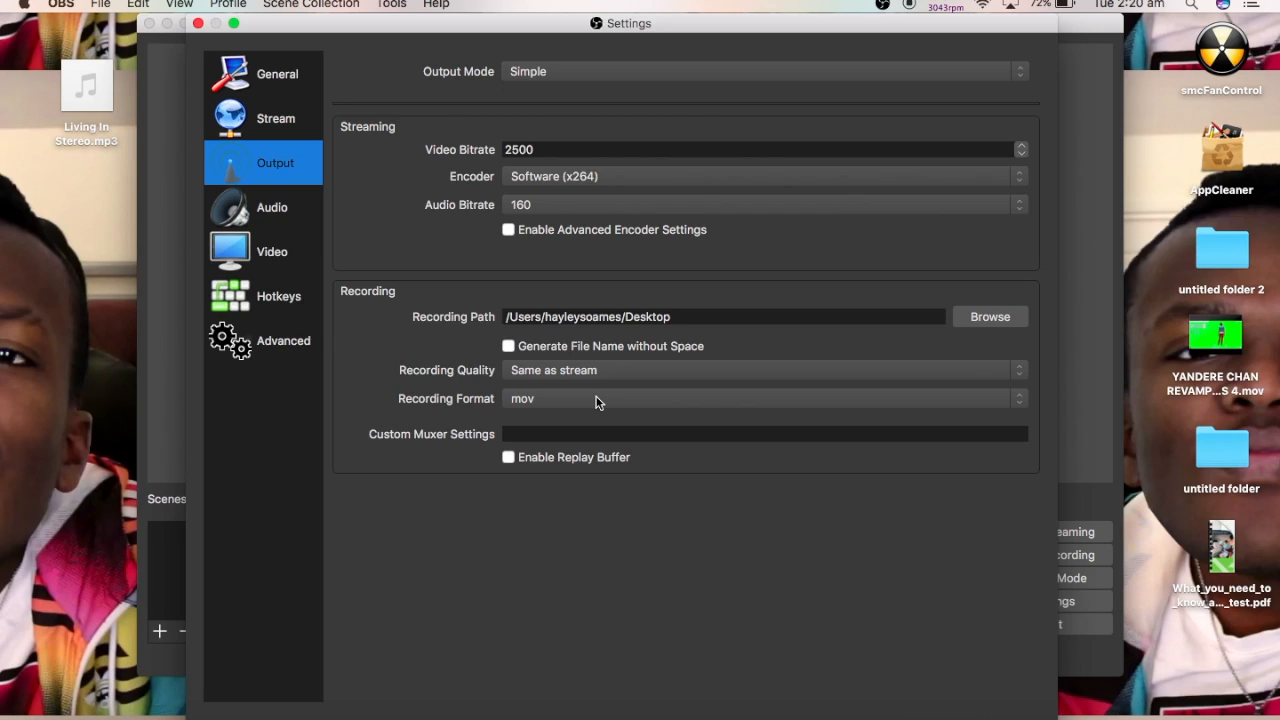
# Check the Audio settings, leaving Desktop Audio Device on Default.
pyautogui.click(272, 207)
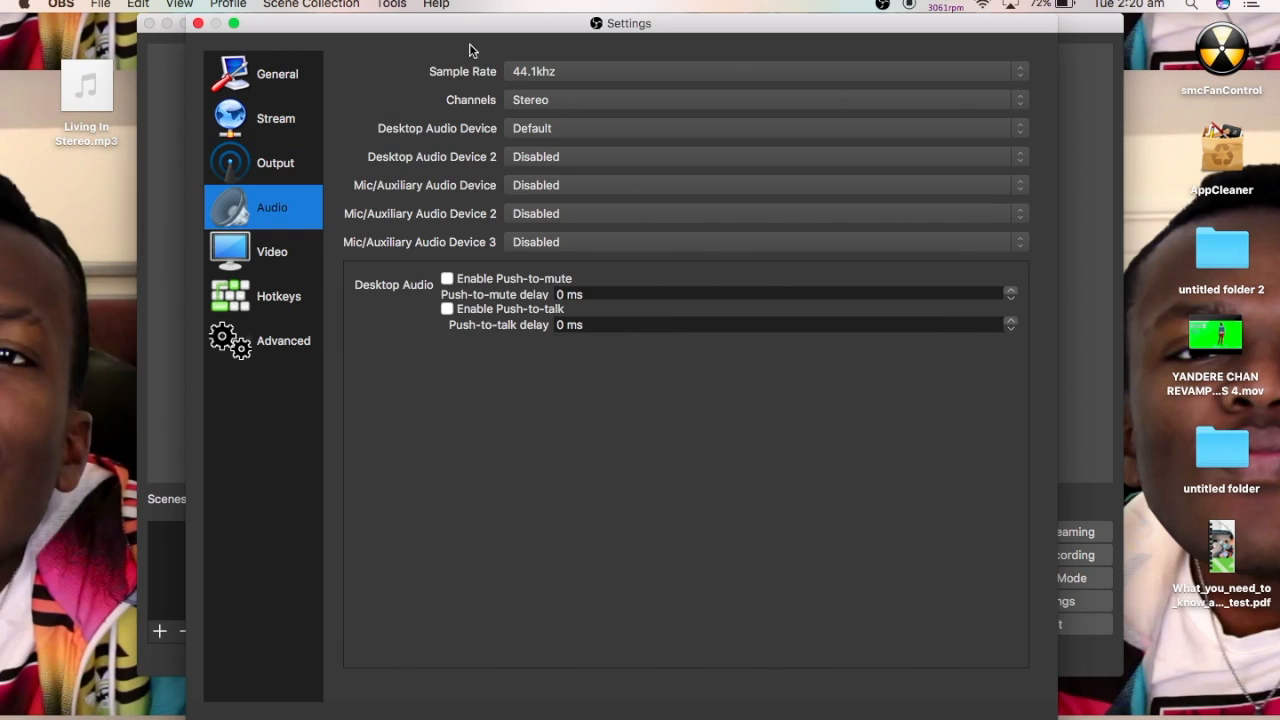
pyautogui.moveTo(566, 202)
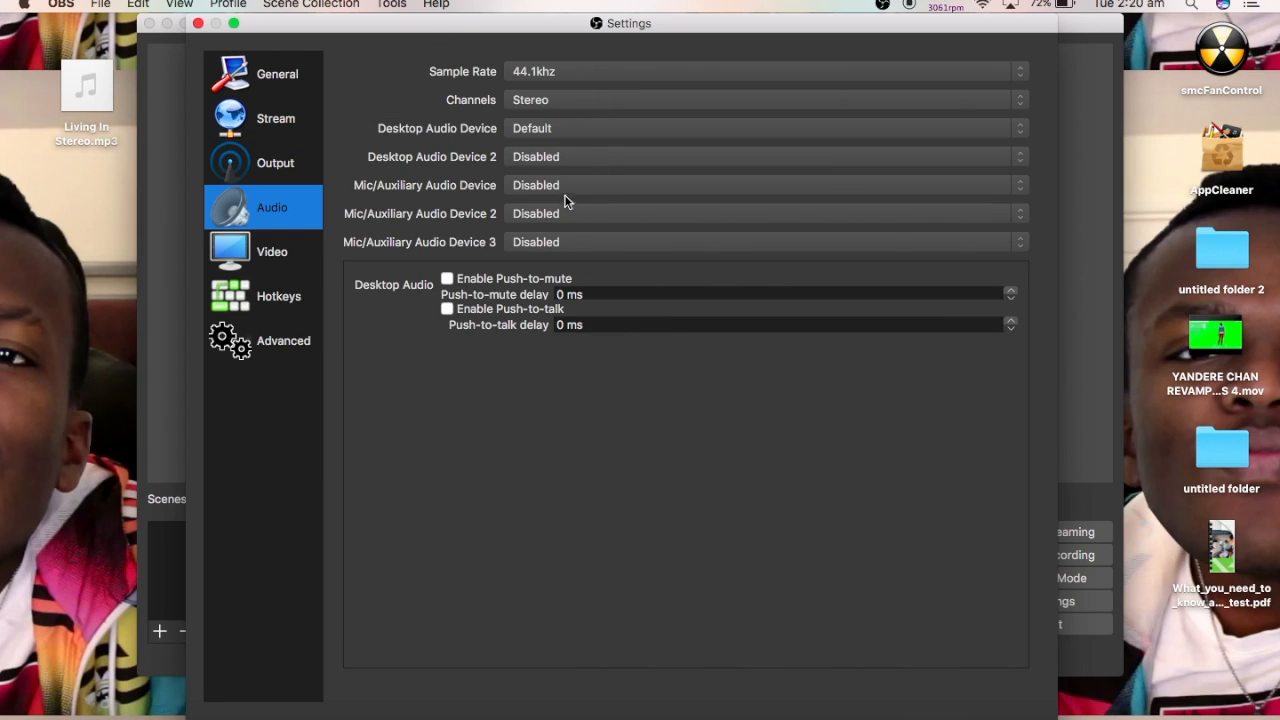
pyautogui.moveTo(434, 163)
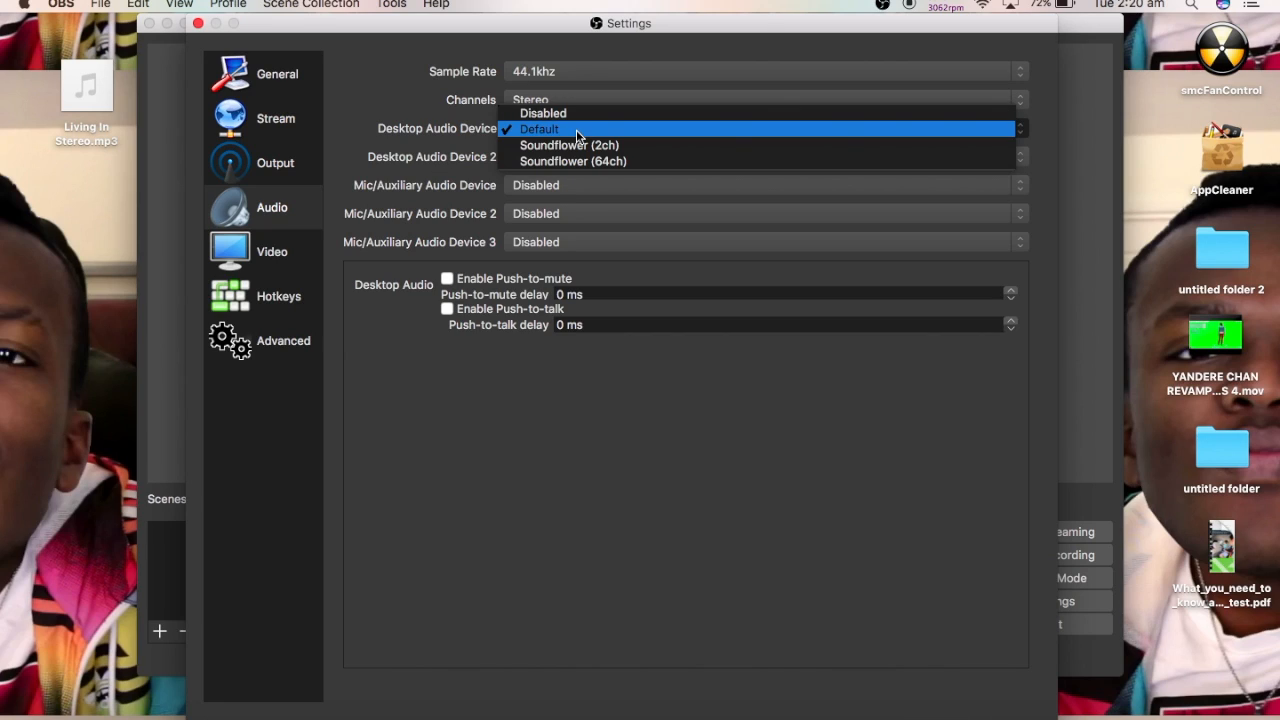
pyautogui.moveTo(560, 112)
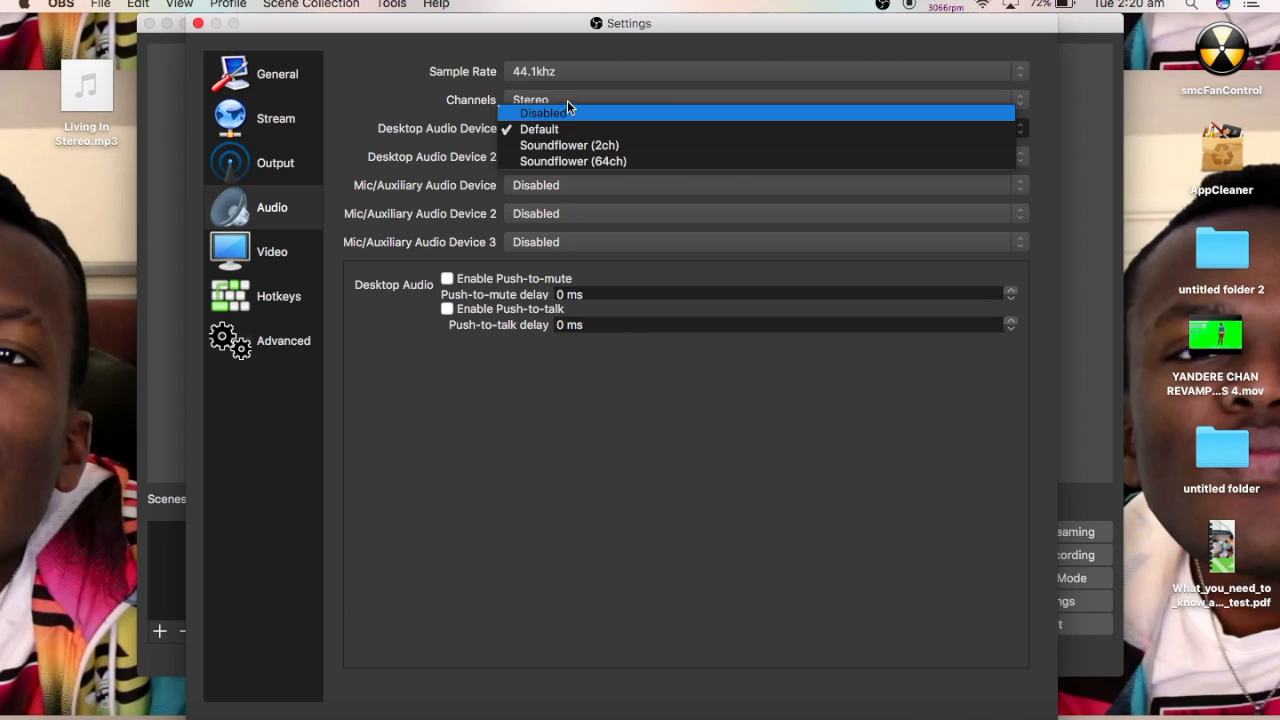
pyautogui.click(539, 128)
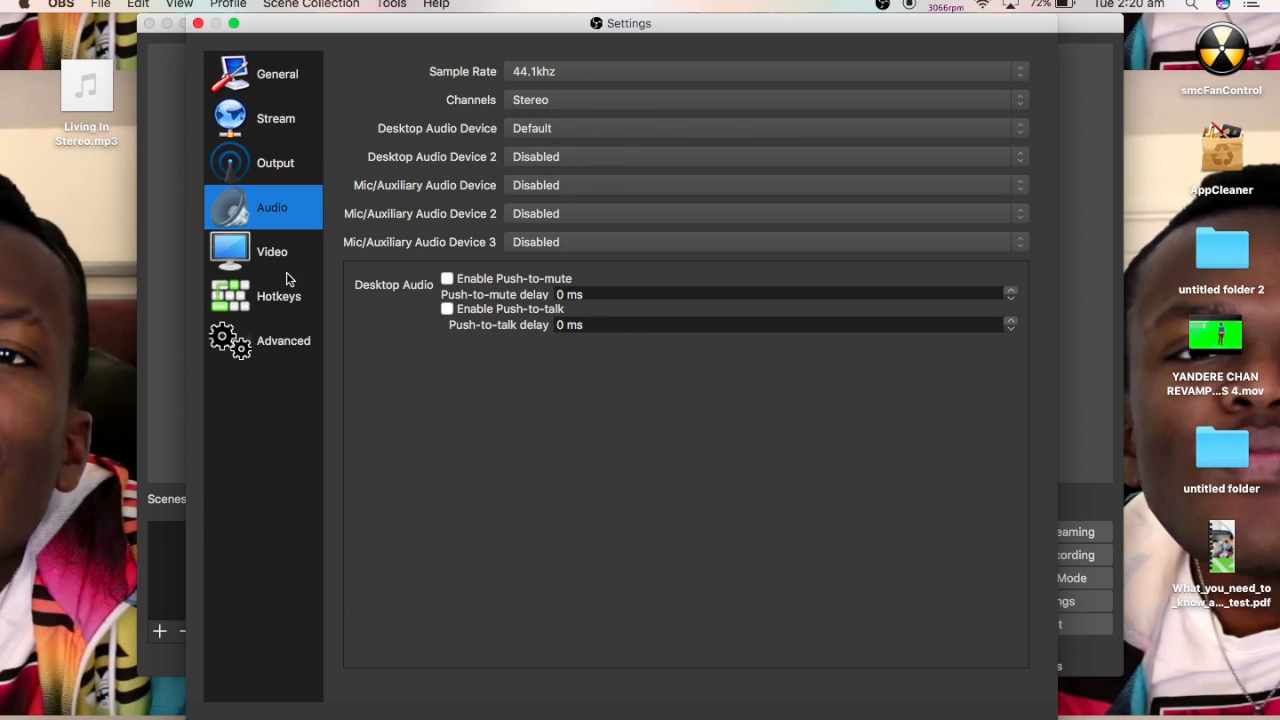
# Check the Video settings, keeping 1920x1080 resolution and 29.97 in Common FPS Values.
pyautogui.click(271, 251)
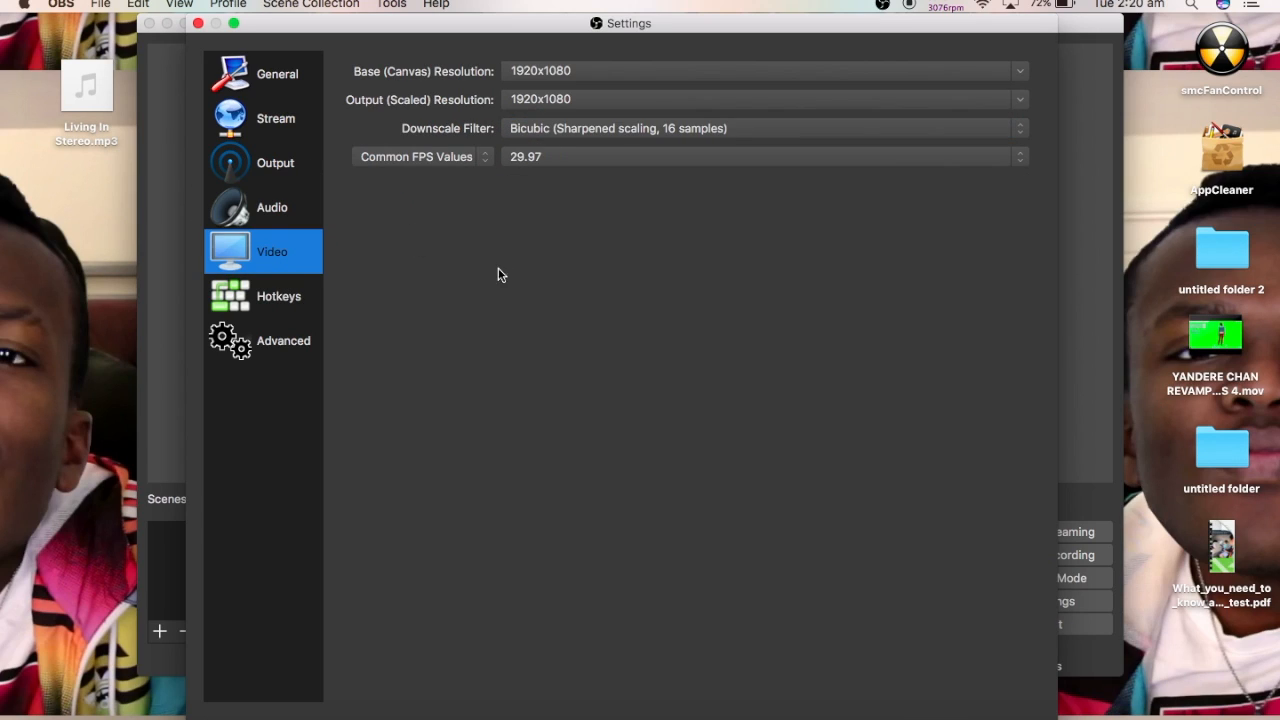
pyautogui.moveTo(547, 270)
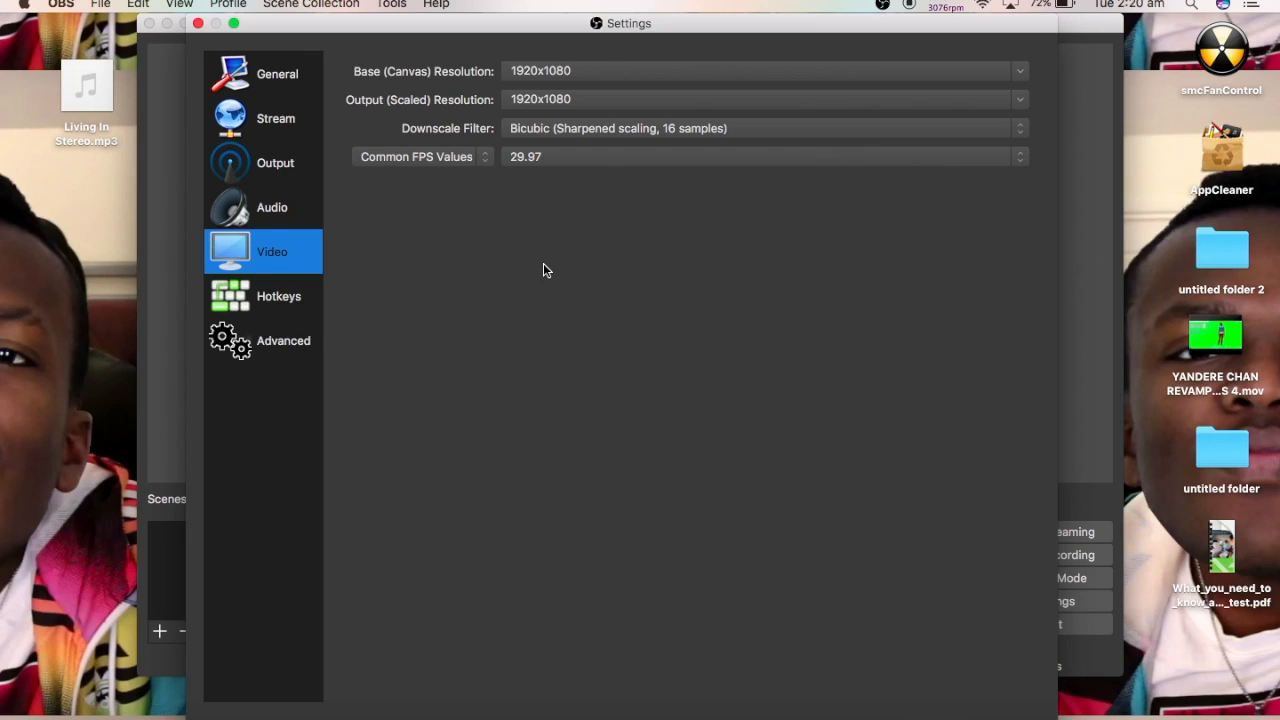
pyautogui.moveTo(500, 92)
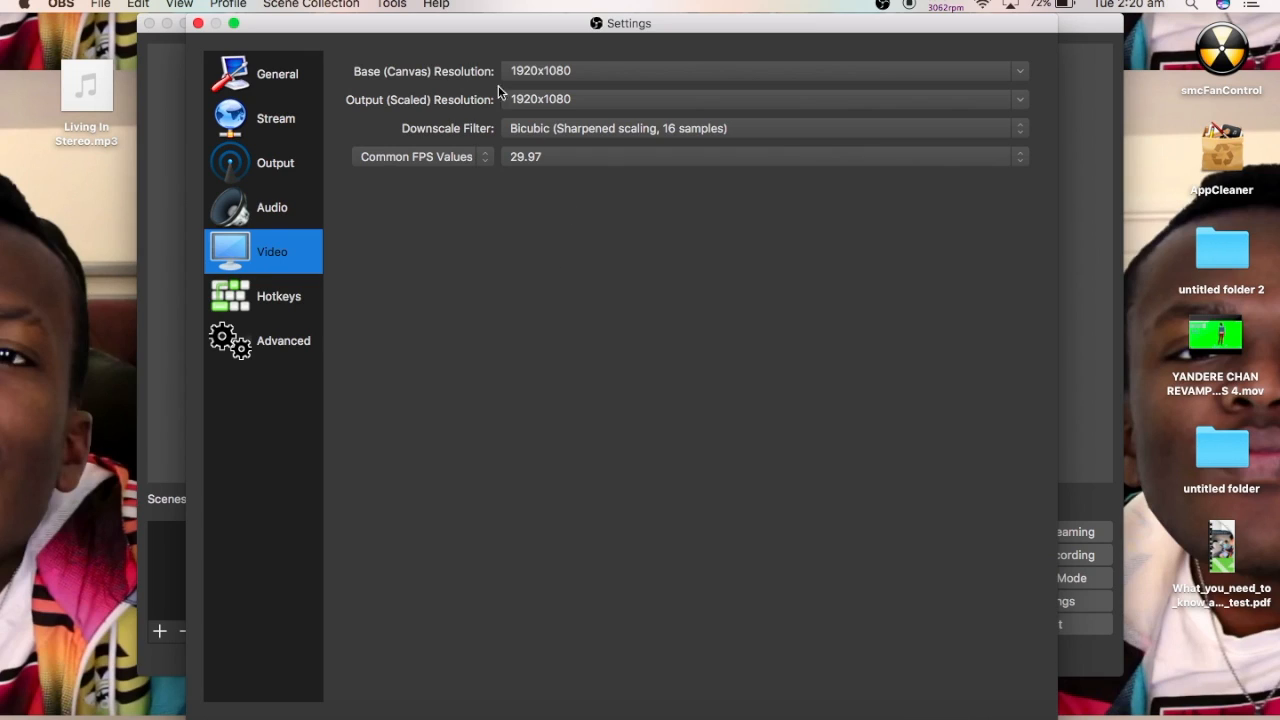
pyautogui.moveTo(170, 277)
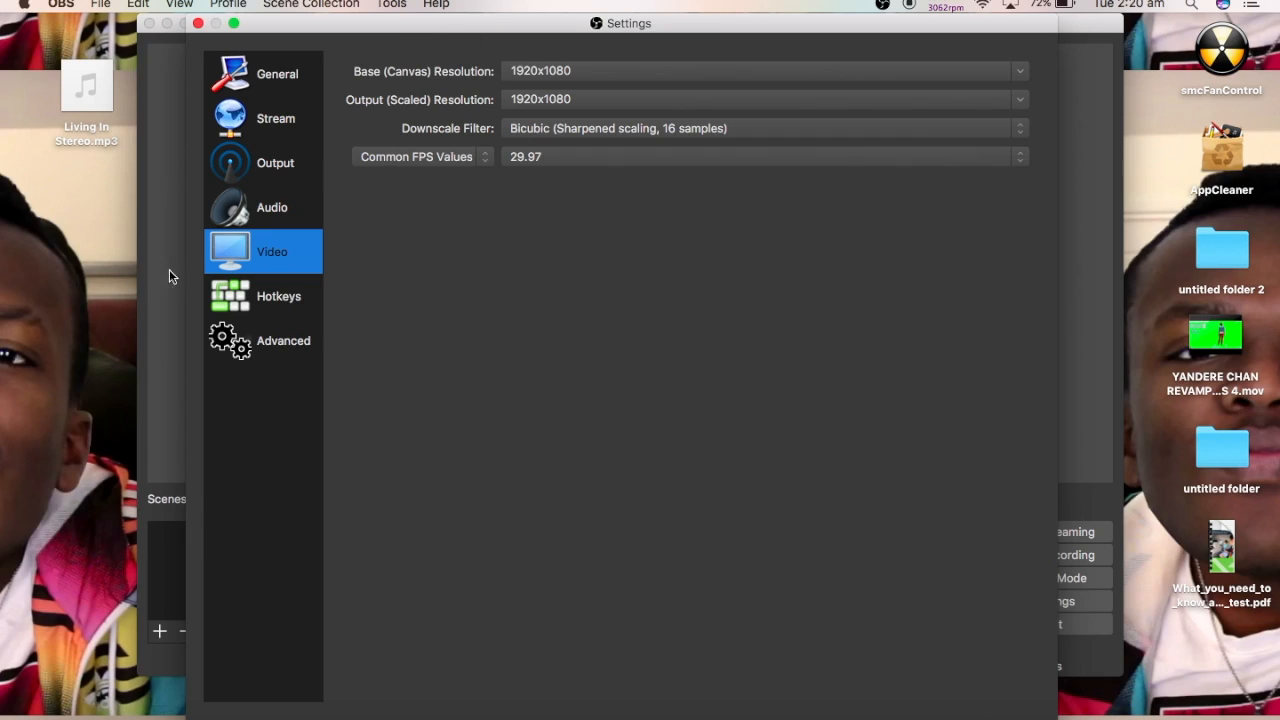
pyautogui.moveTo(556, 88)
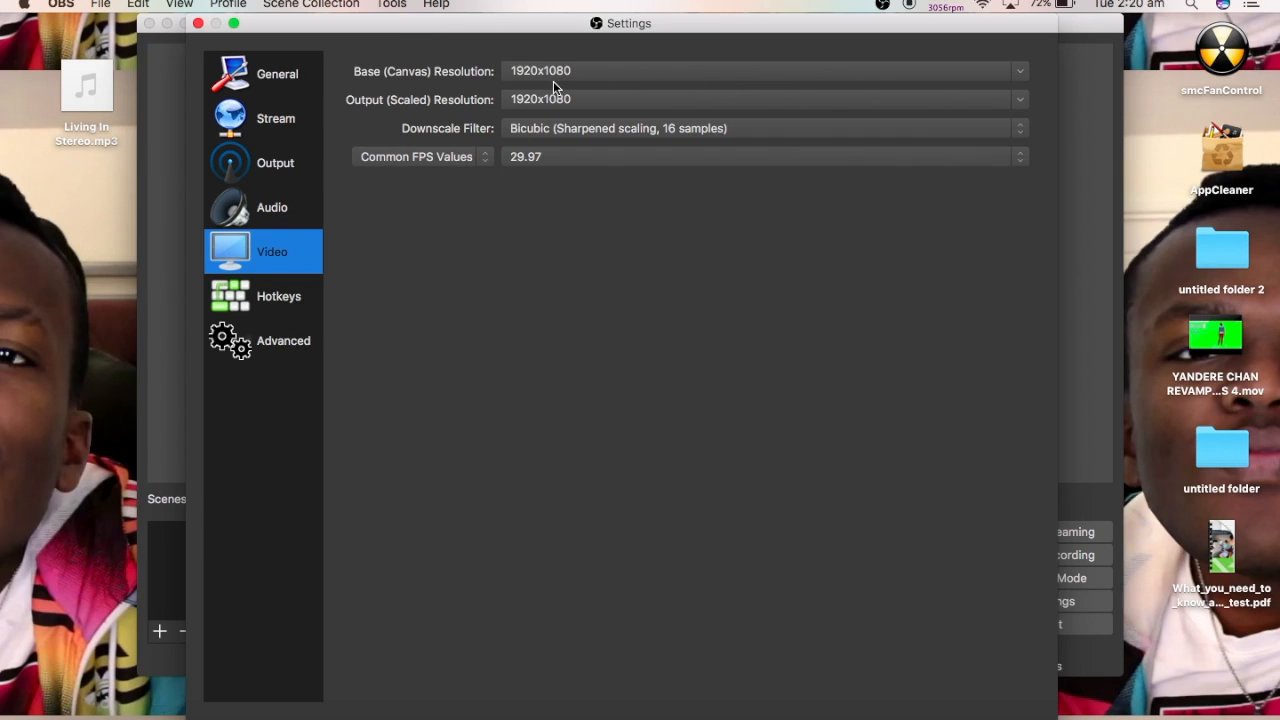
pyautogui.moveTo(572, 124)
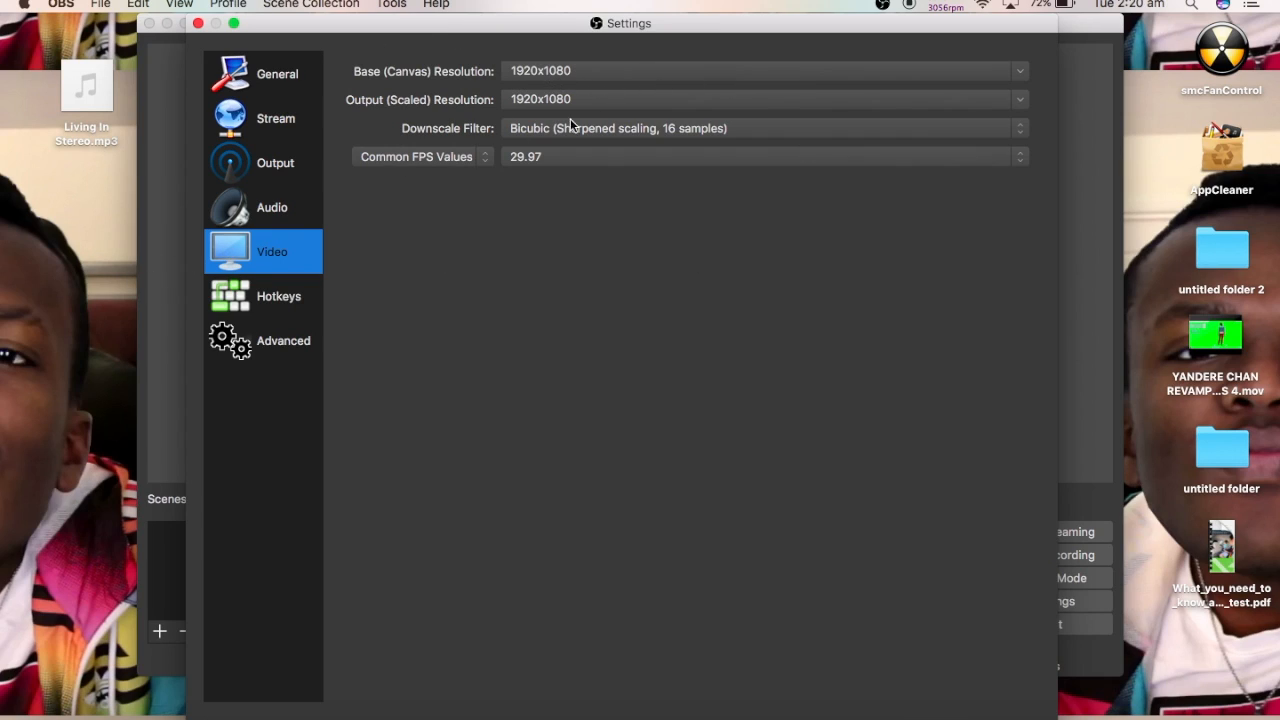
pyautogui.click(760, 156)
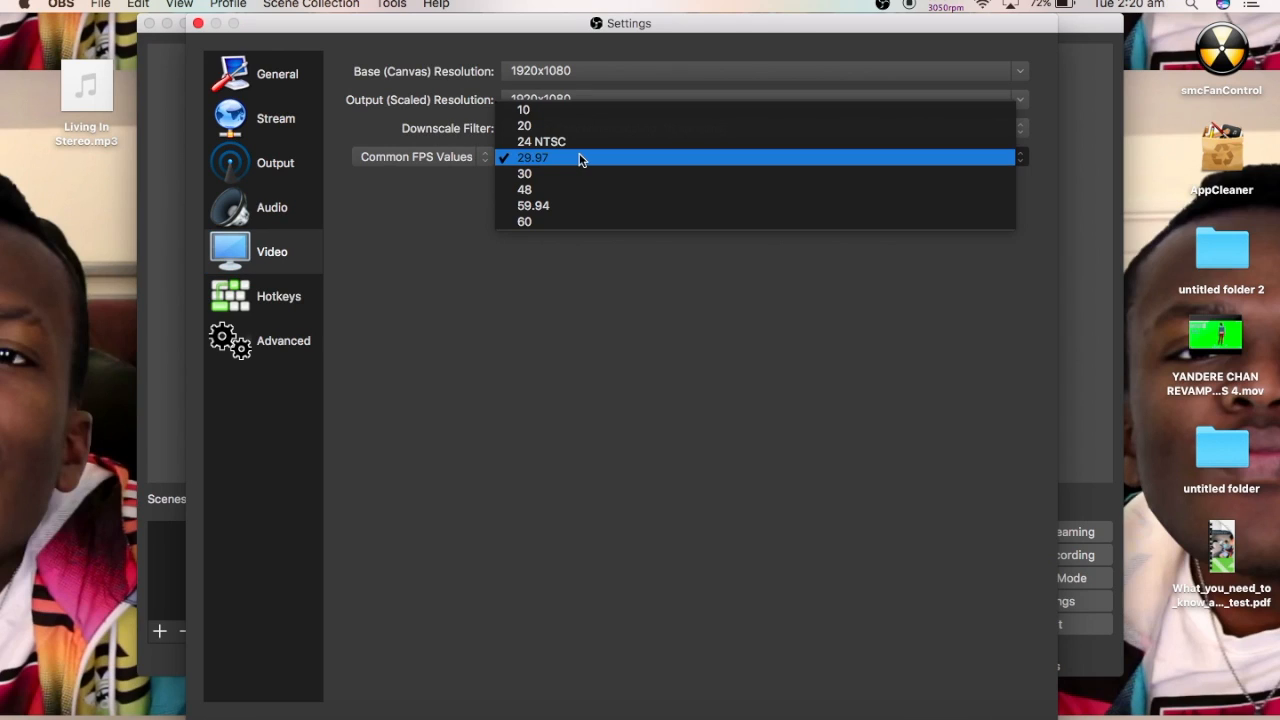
pyautogui.moveTo(580, 173)
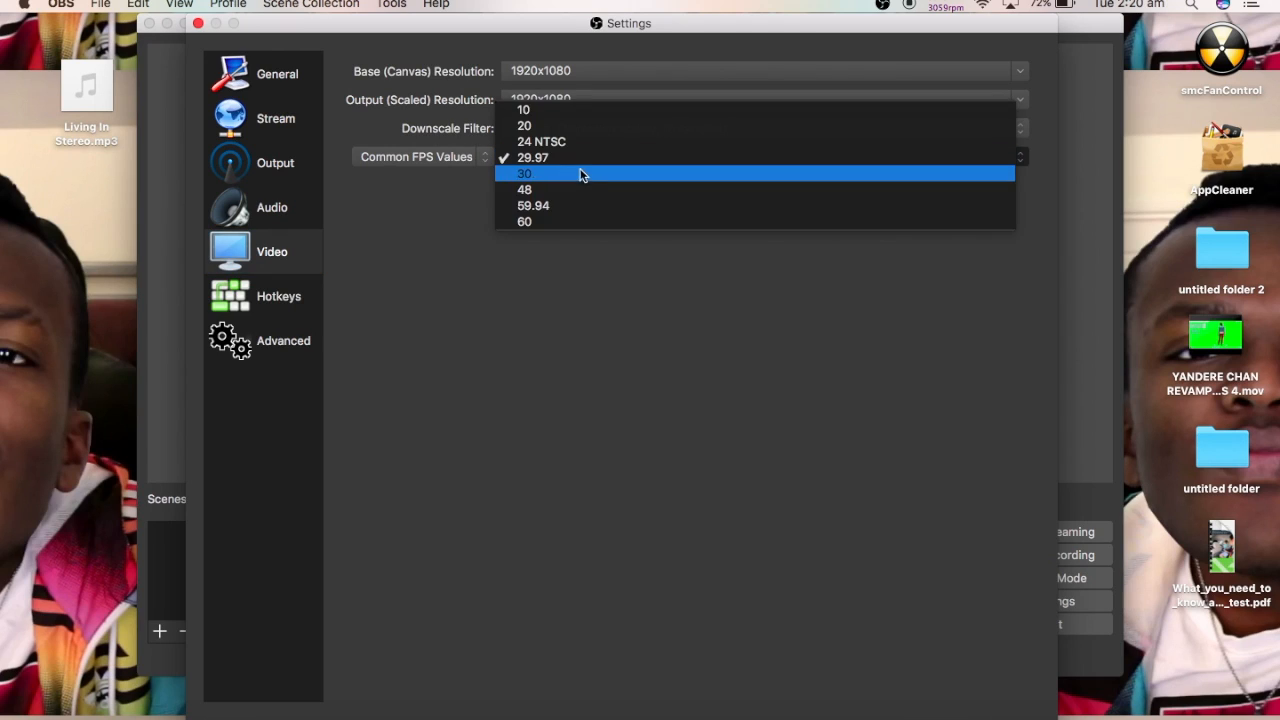
pyautogui.click(533, 157)
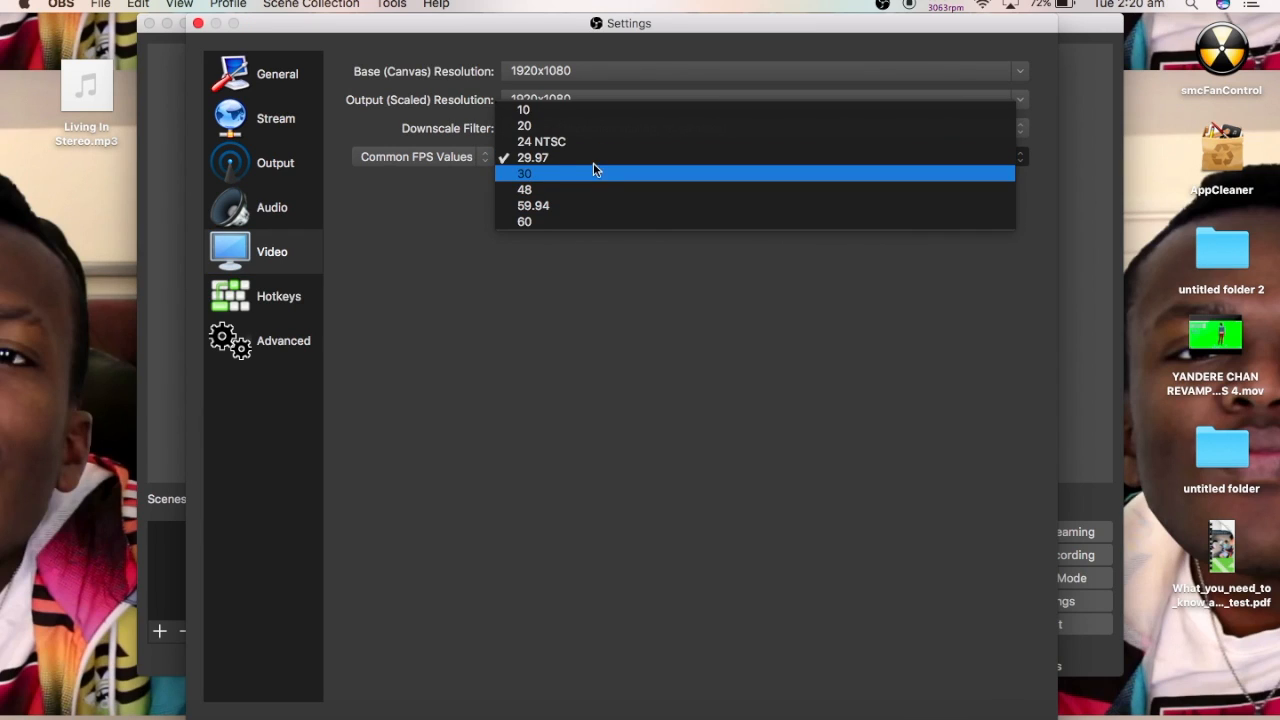
pyautogui.click(532, 157)
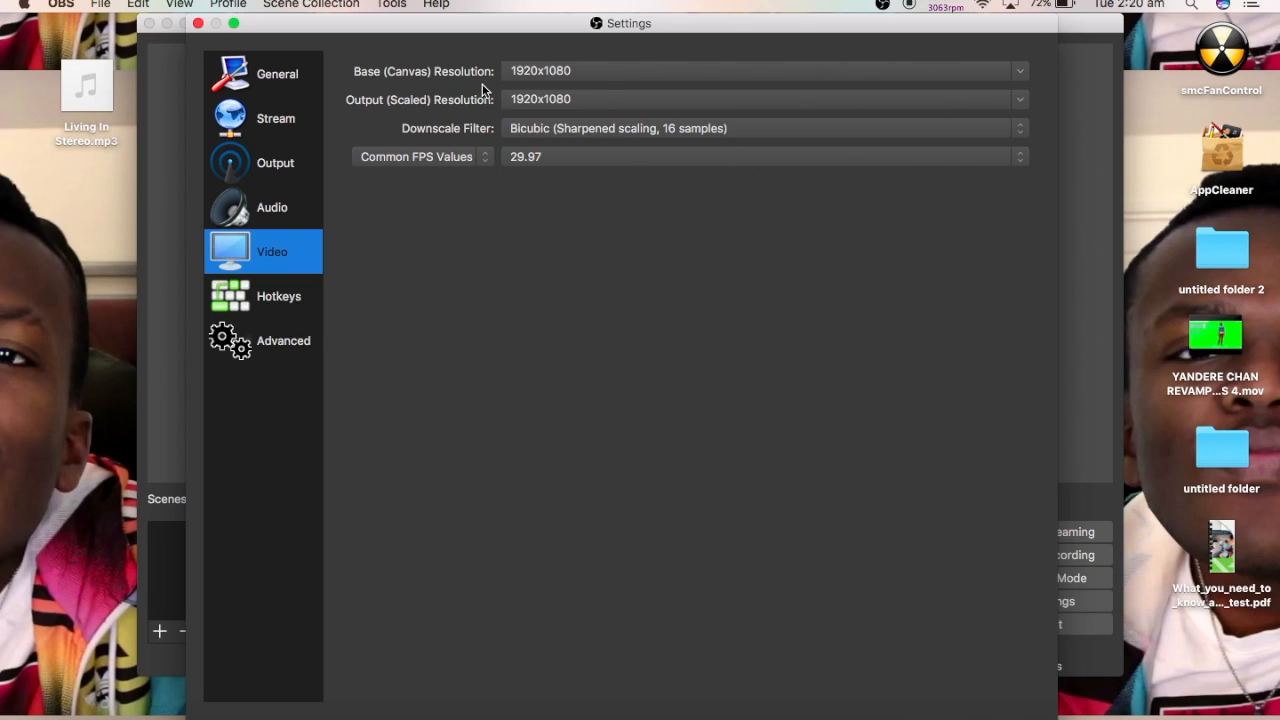
# Look through the Hotkeys list, then view the Advanced settings.
pyautogui.click(278, 295)
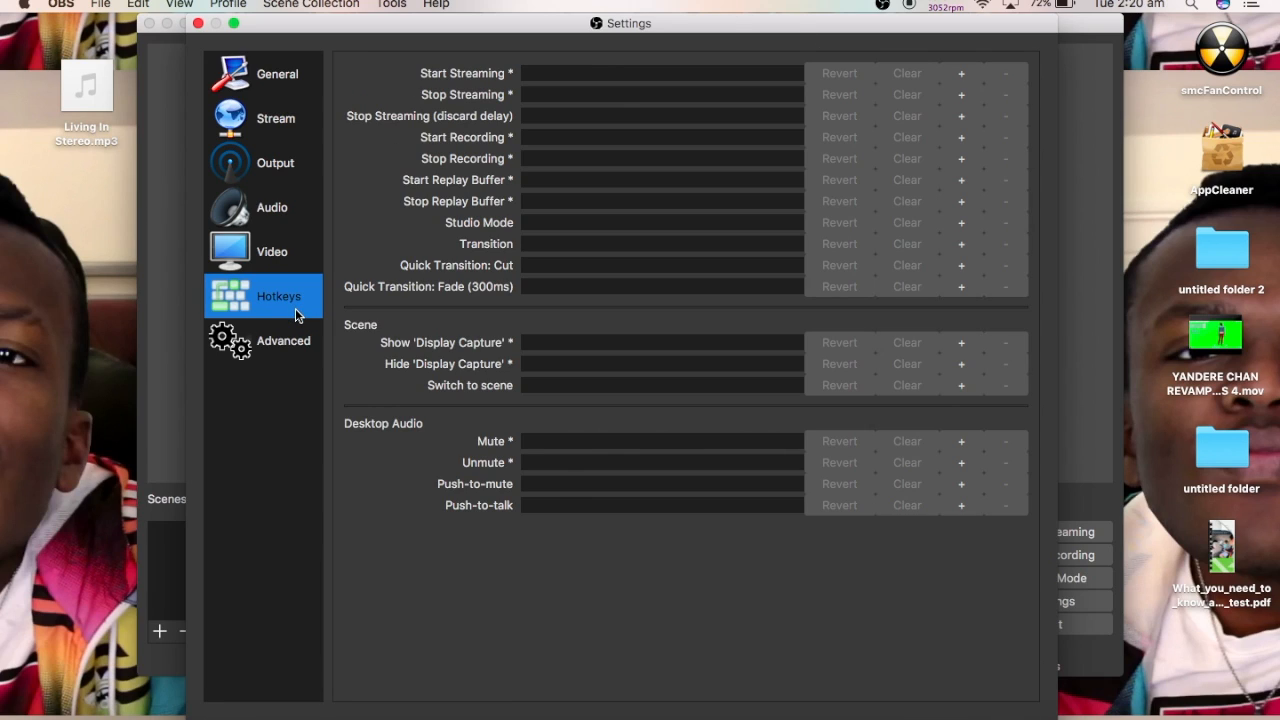
pyautogui.moveTo(282, 373)
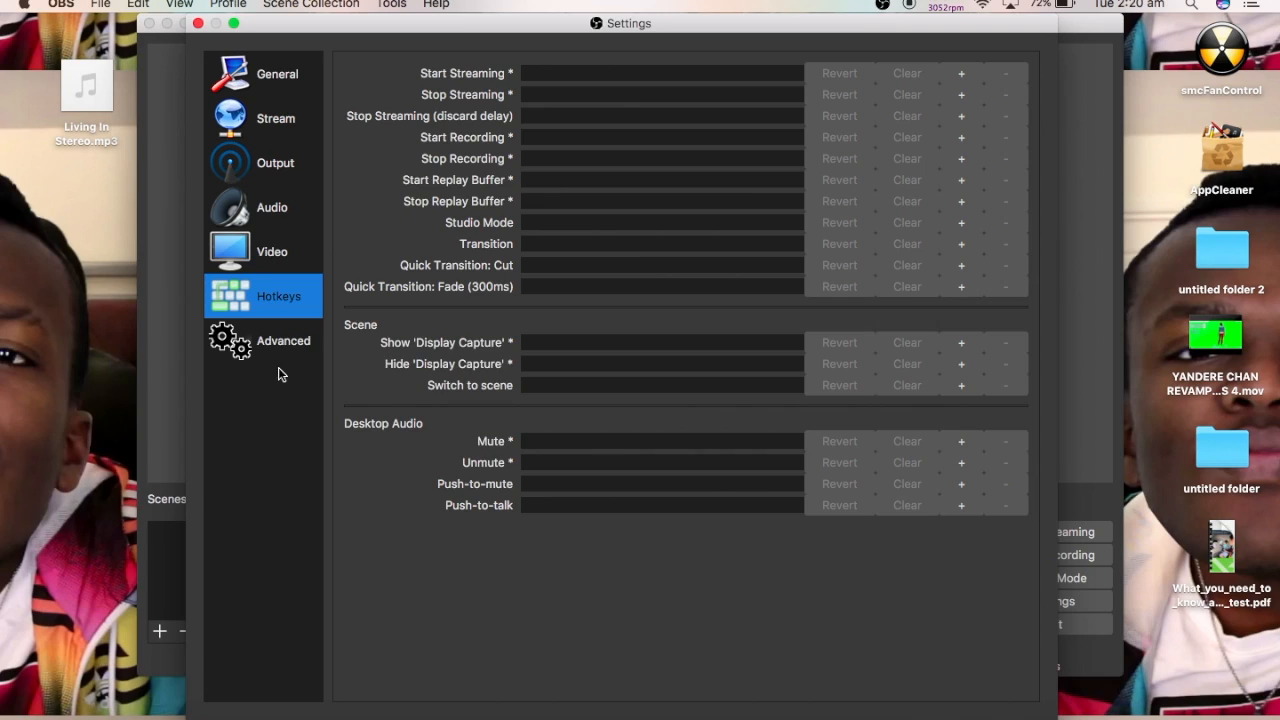
pyautogui.click(283, 340)
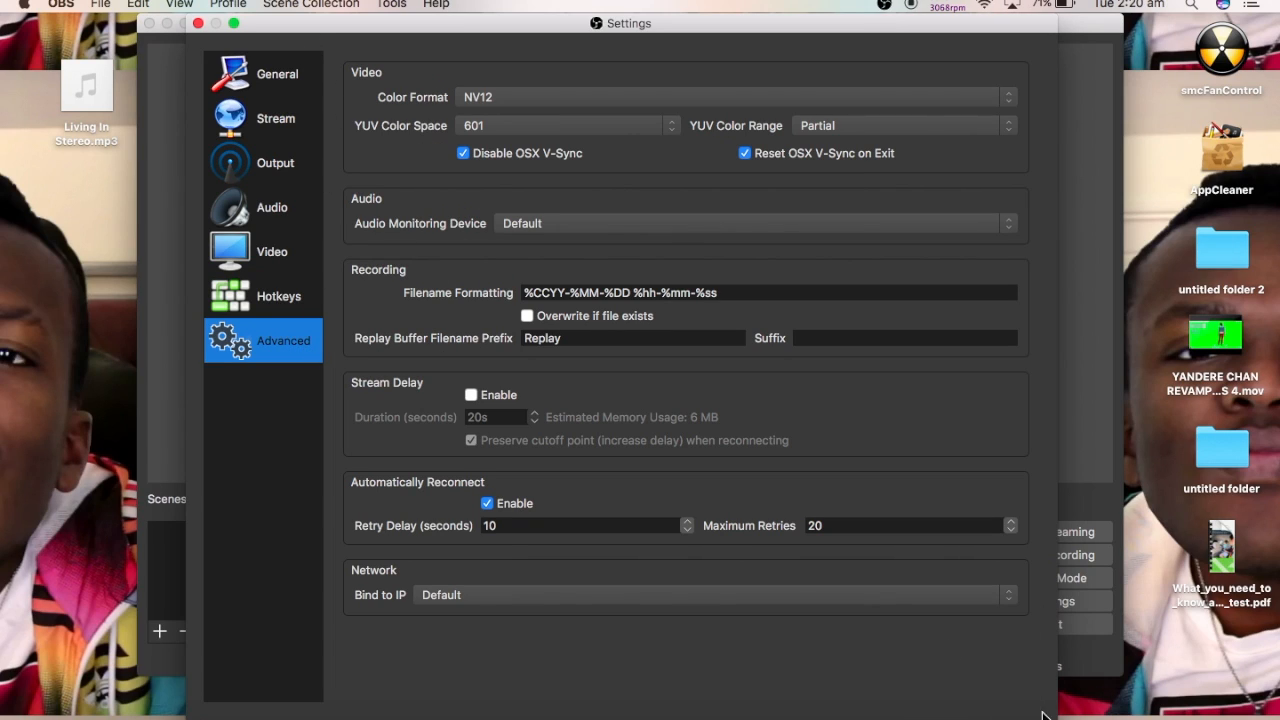
# Close Settings and add a new scene named 'sims 4'.
pyautogui.click(197, 23)
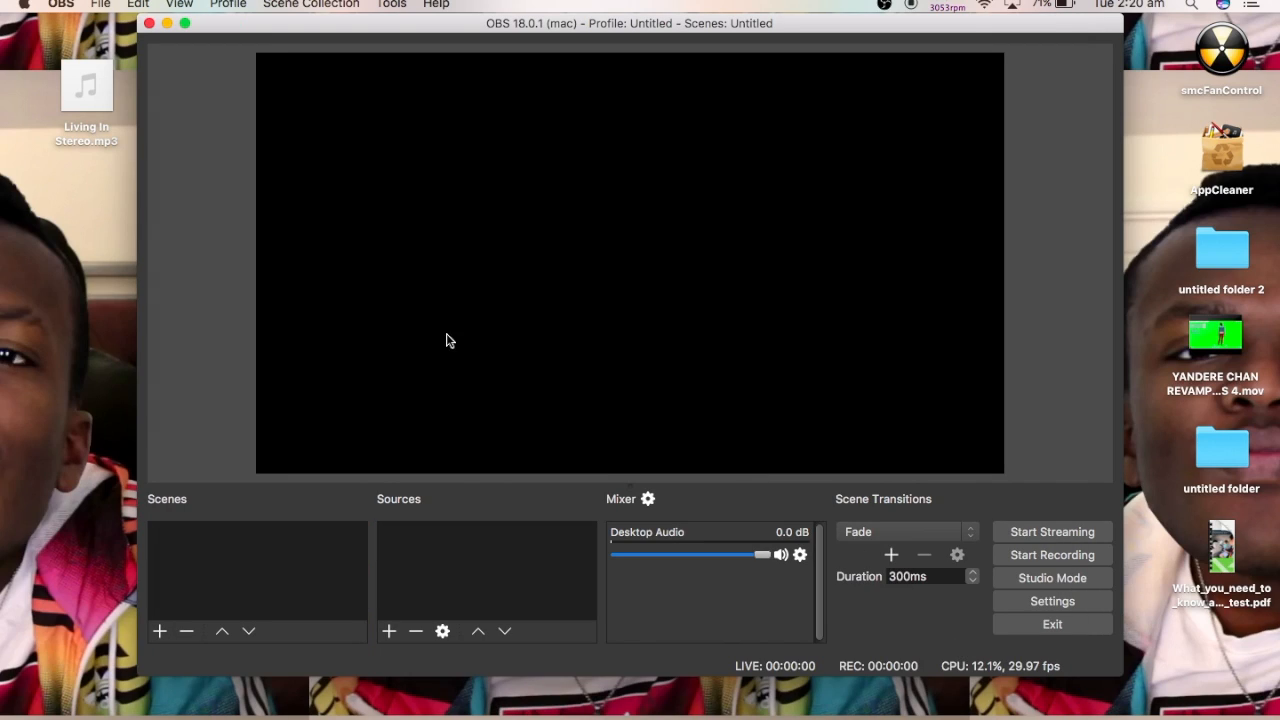
pyautogui.moveTo(215, 543)
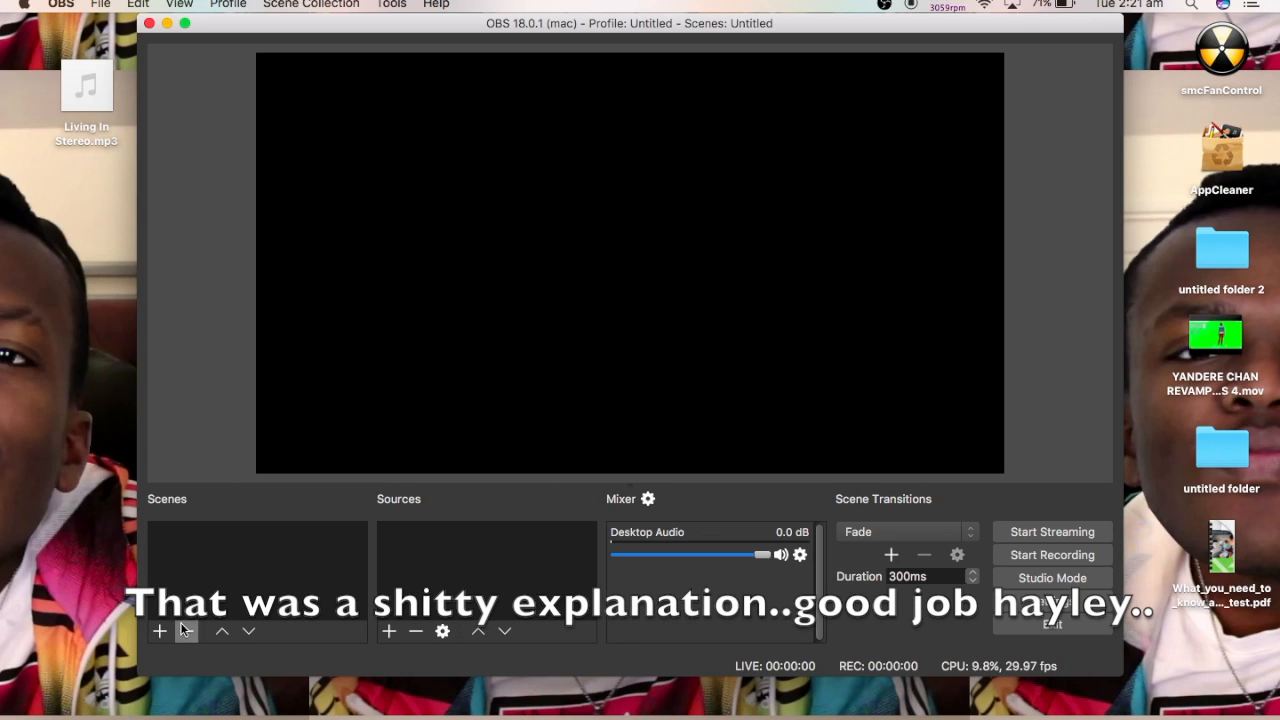
pyautogui.click(159, 631)
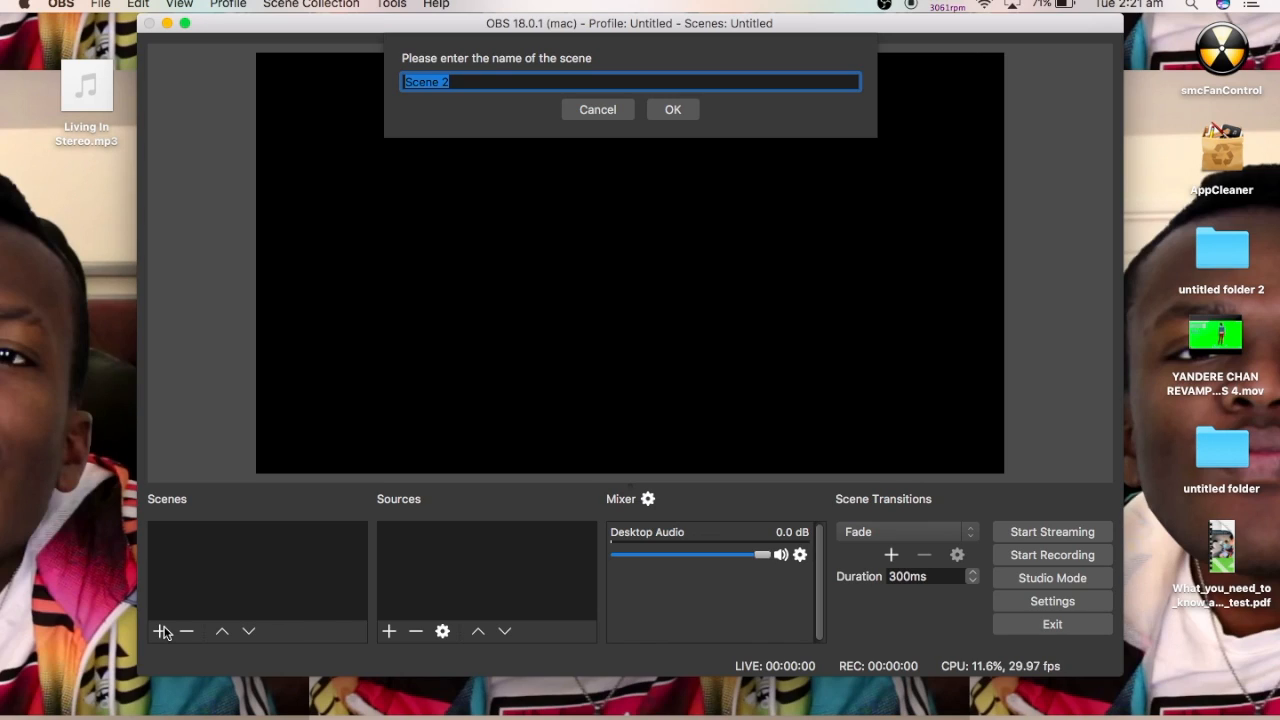
pyautogui.write('sims')
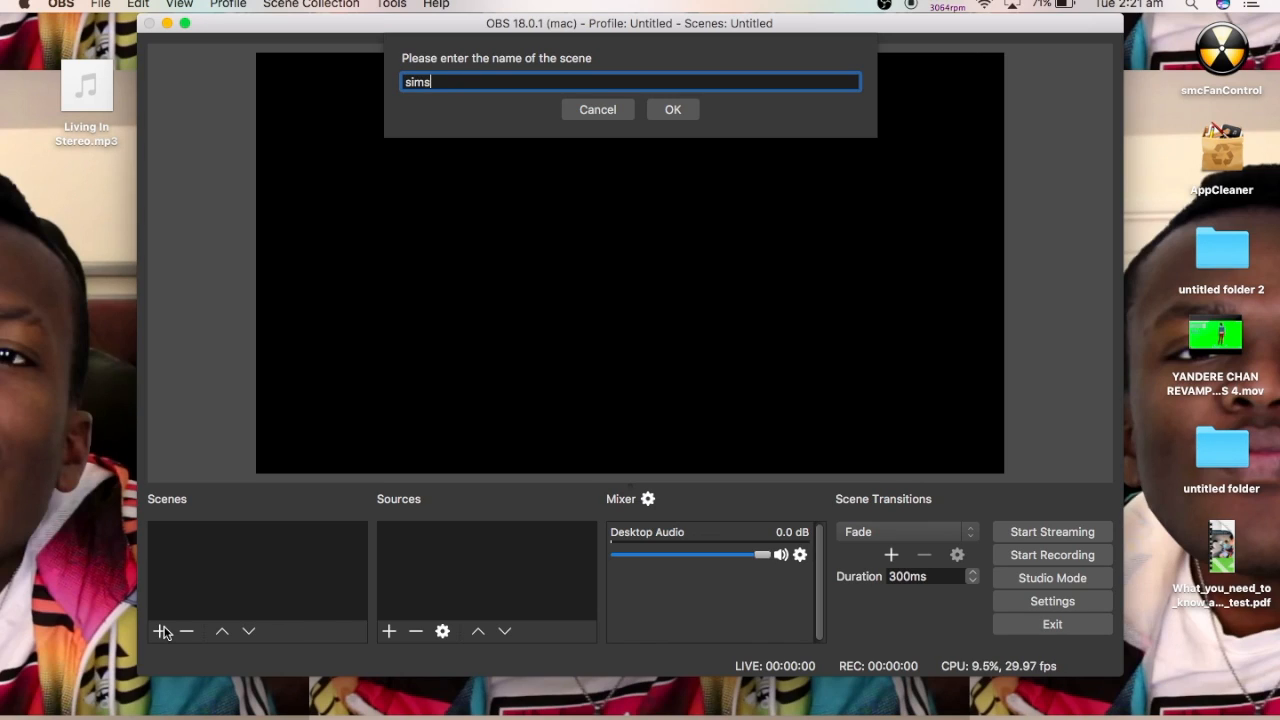
pyautogui.click(672, 109)
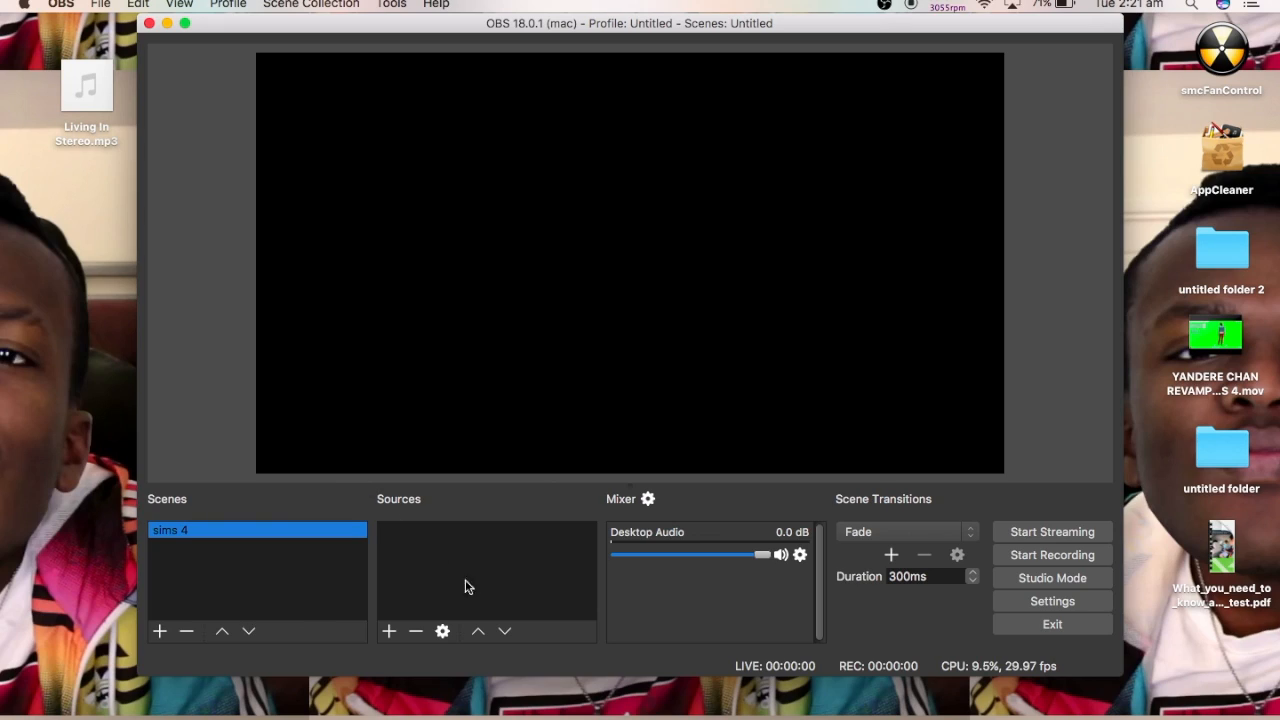
pyautogui.moveTo(485, 576)
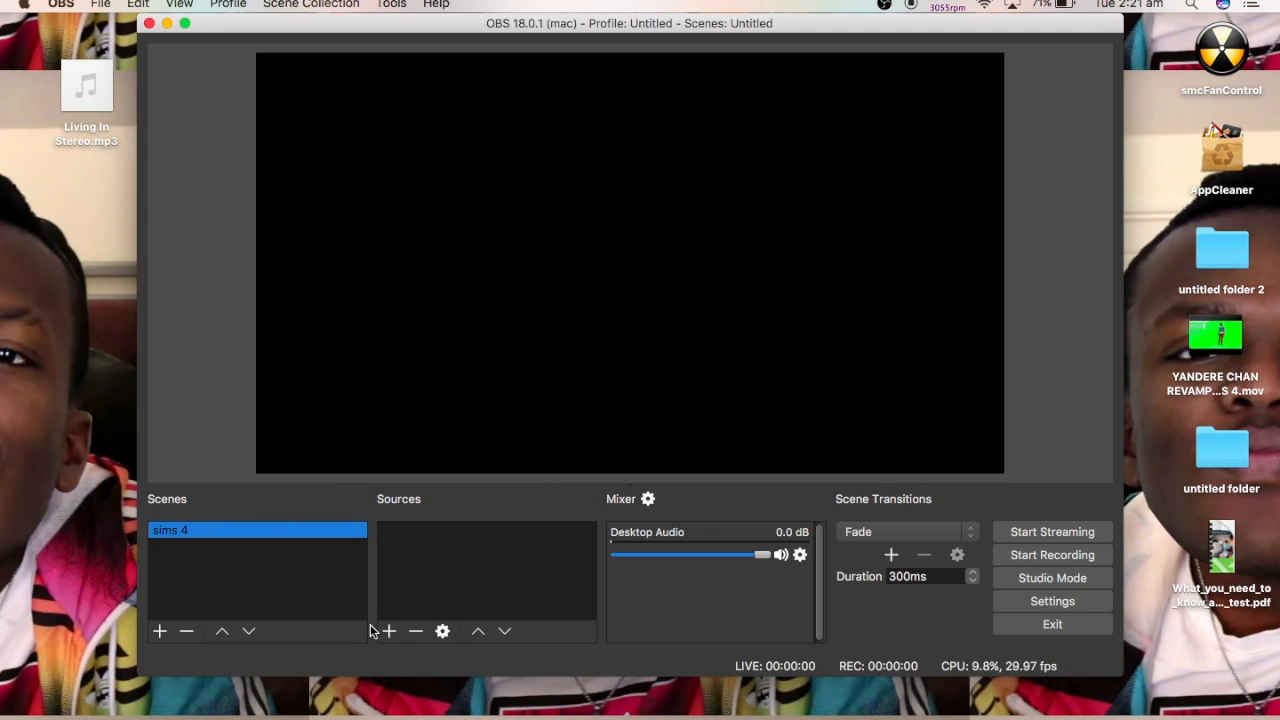
# Add a Display Capture source named 'Screen recording' to the sims 4 scene.
pyautogui.click(388, 631)
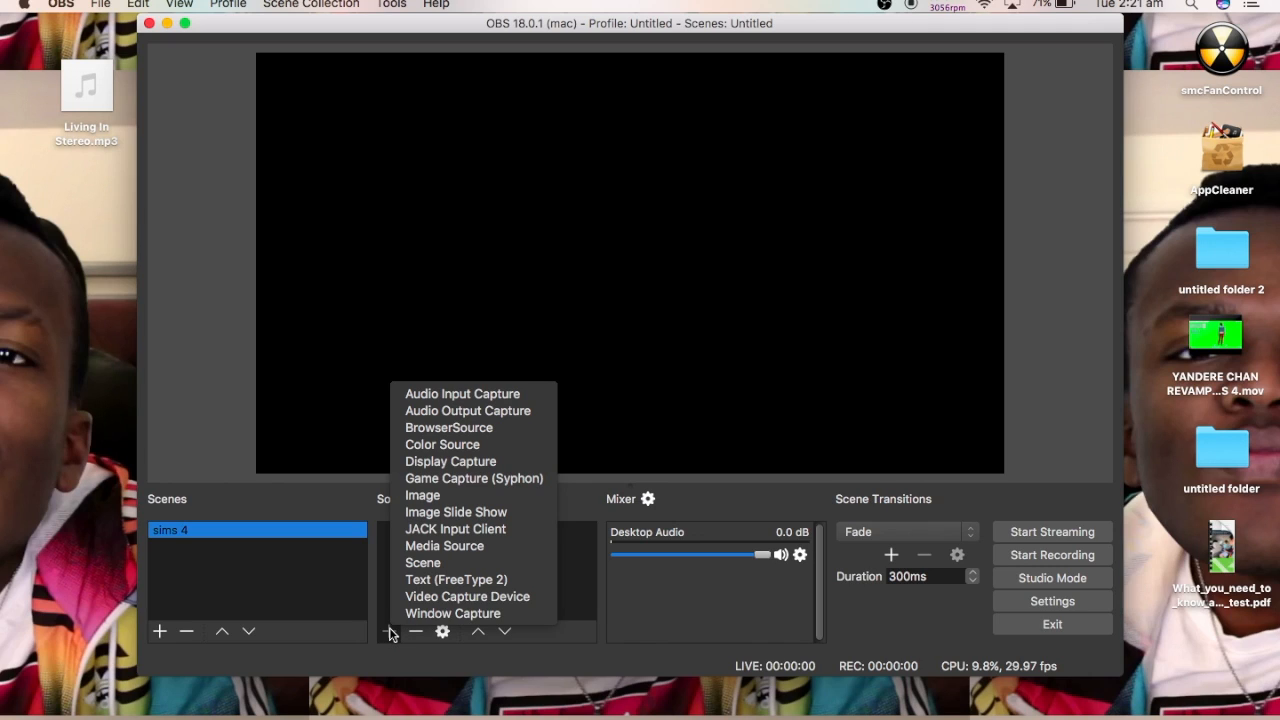
pyautogui.moveTo(450, 461)
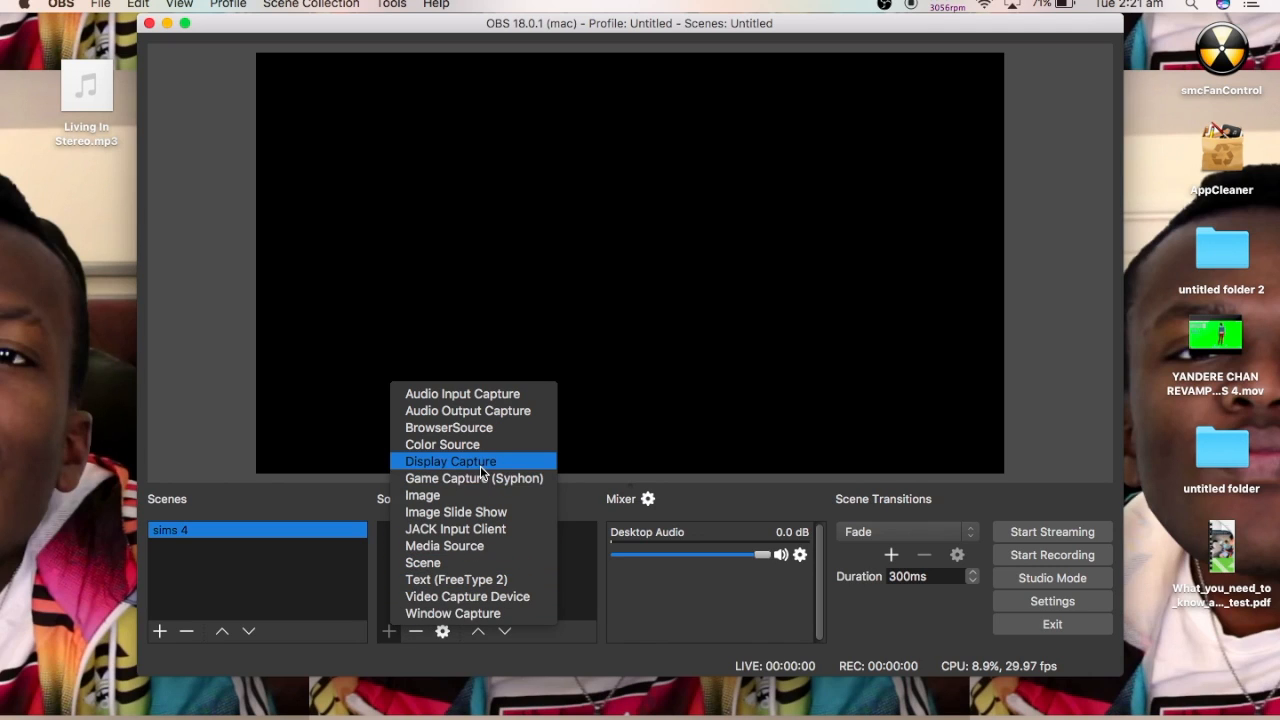
pyautogui.click(450, 461)
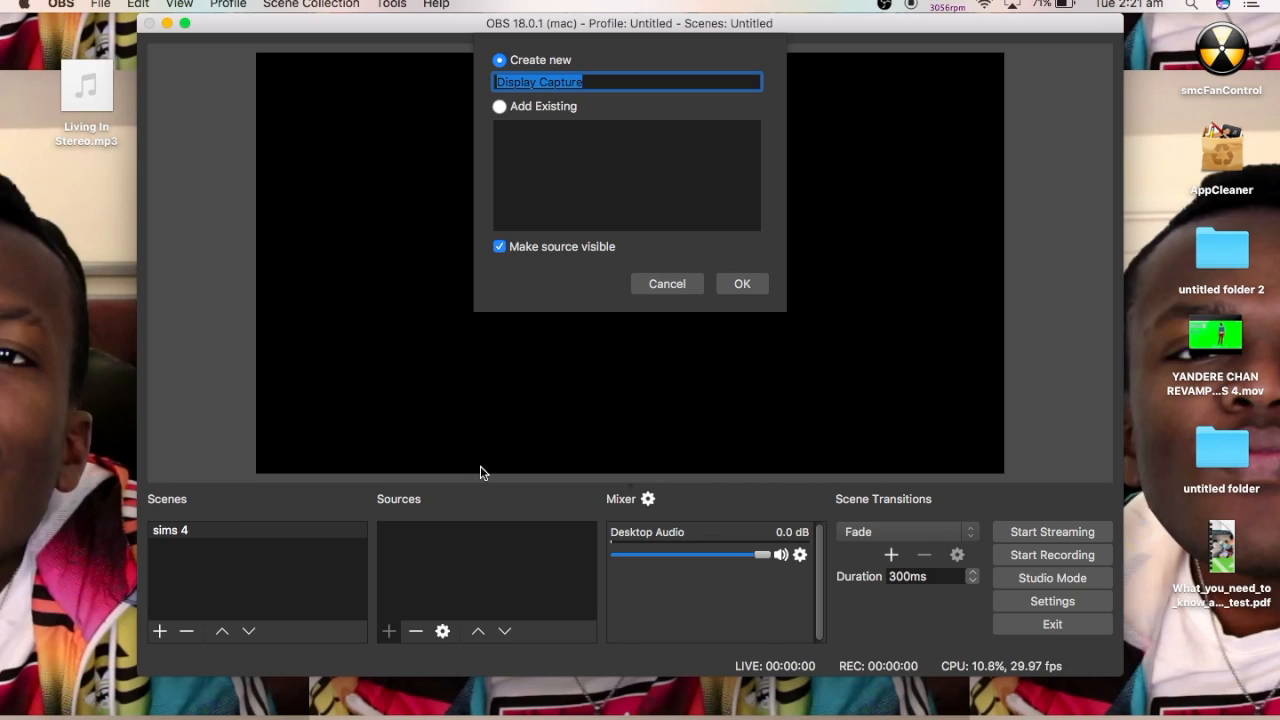
pyautogui.write('S')
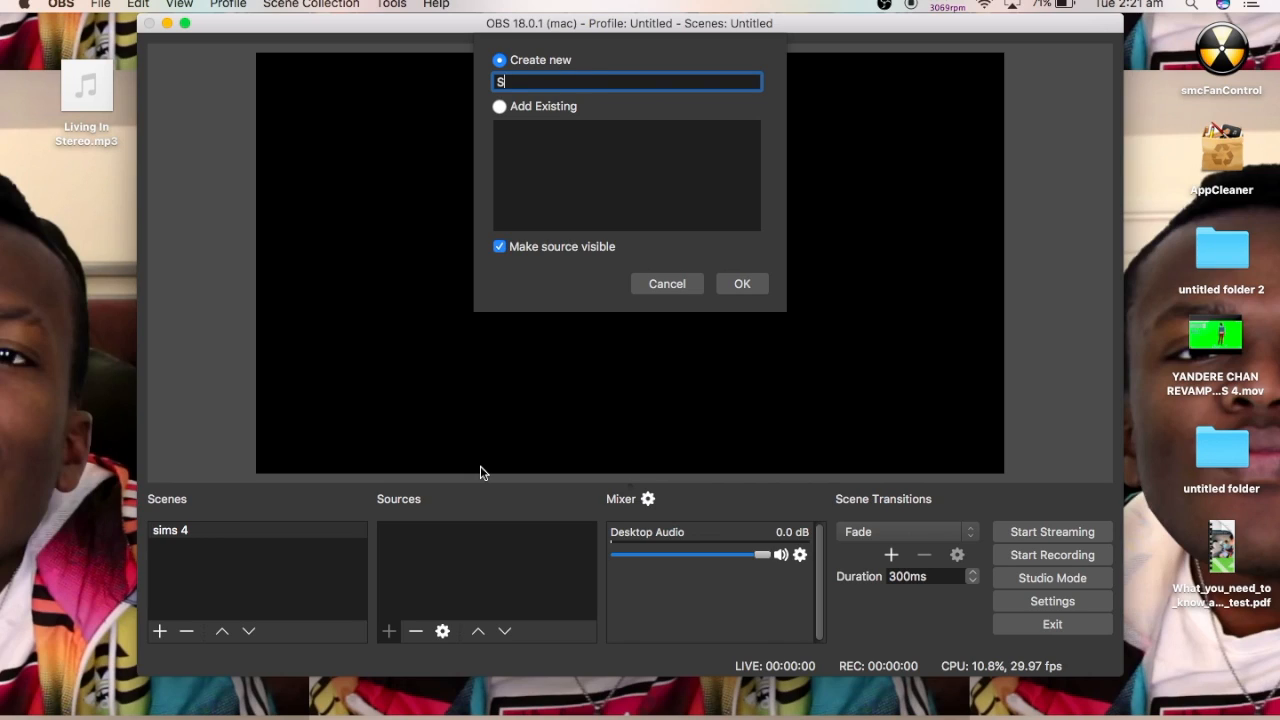
pyautogui.write('creen recor')
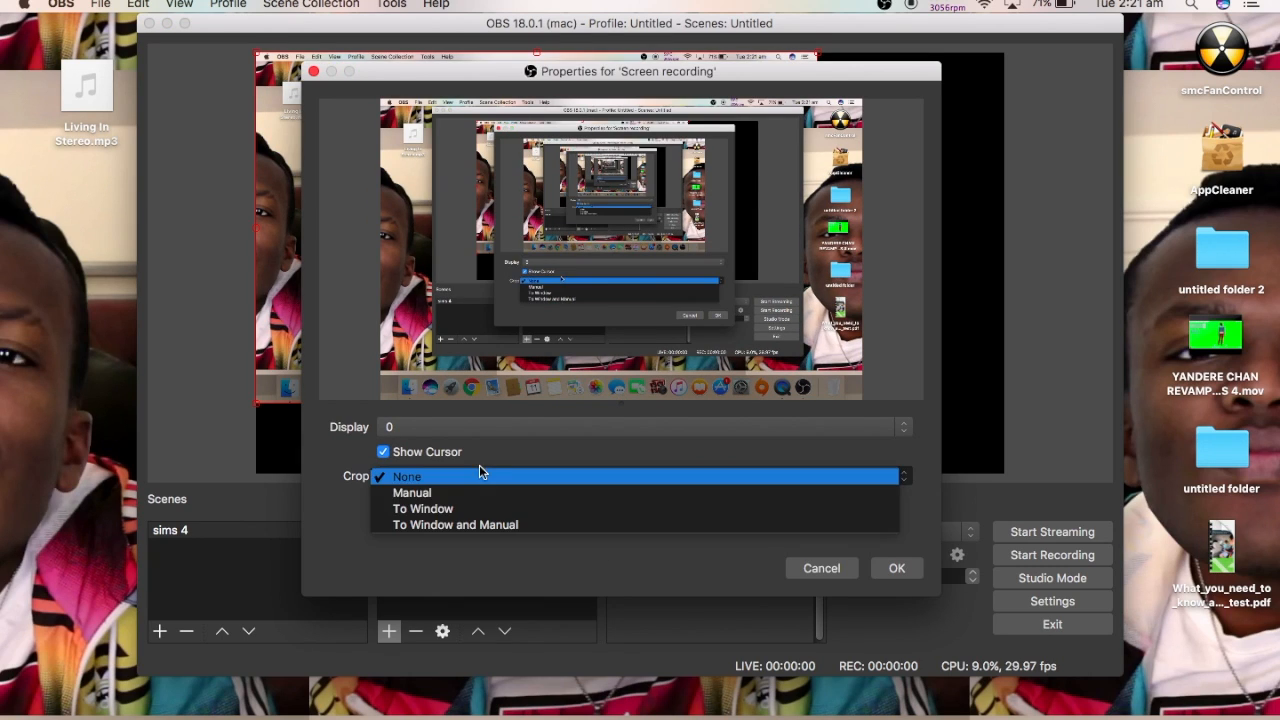
# Set the source's Crop to 'To Window' and launch The Sims 4 from Launchpad.
pyautogui.click(422, 508)
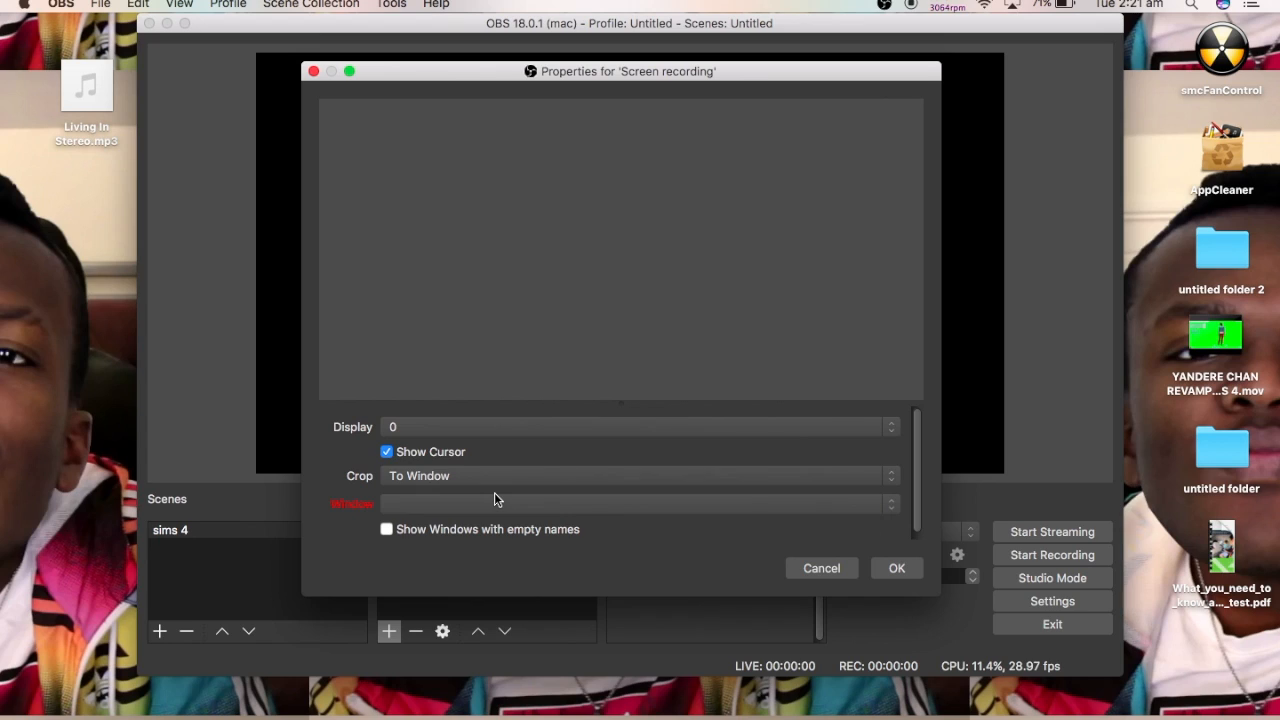
pyautogui.click(637, 503)
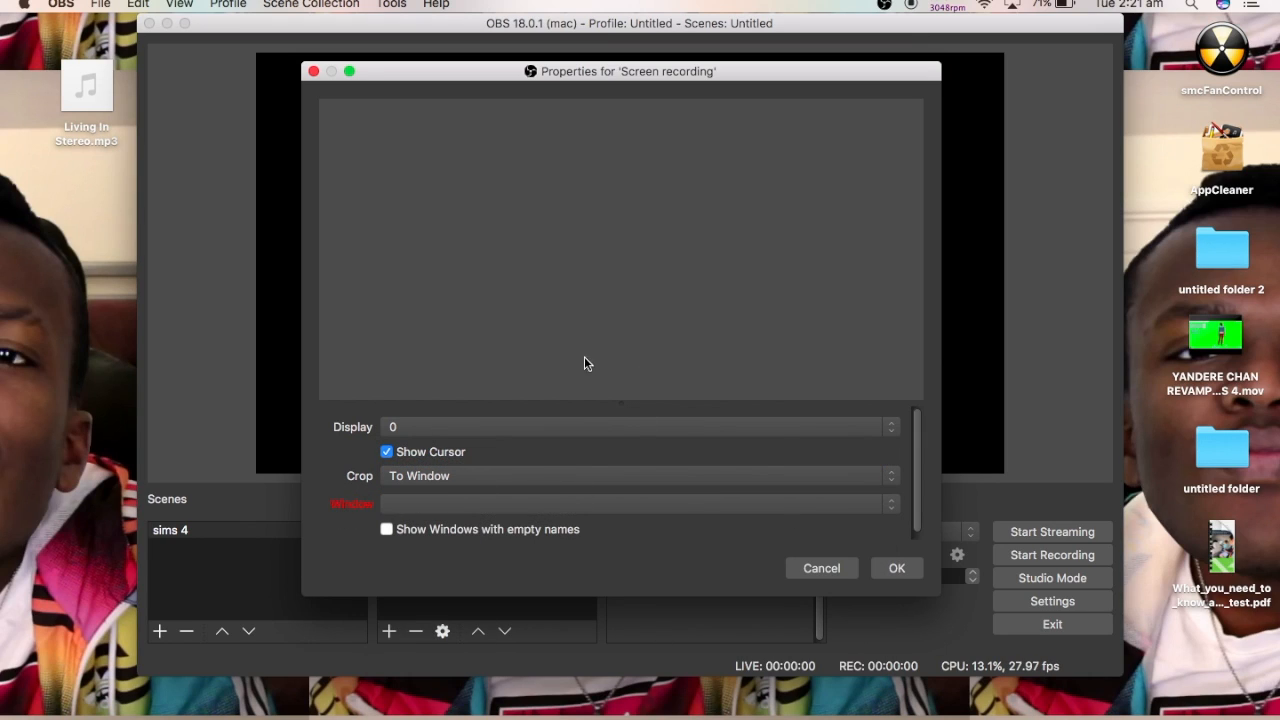
pyautogui.moveTo(449, 554)
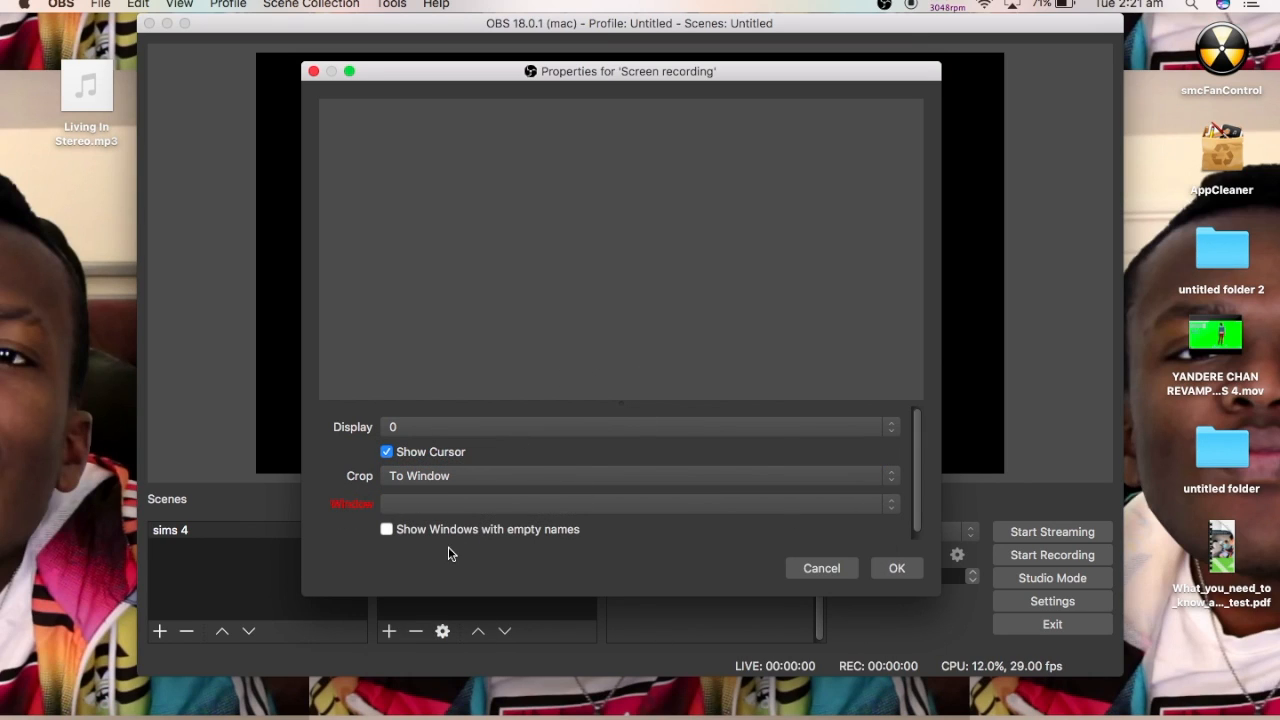
pyautogui.moveTo(187, 700)
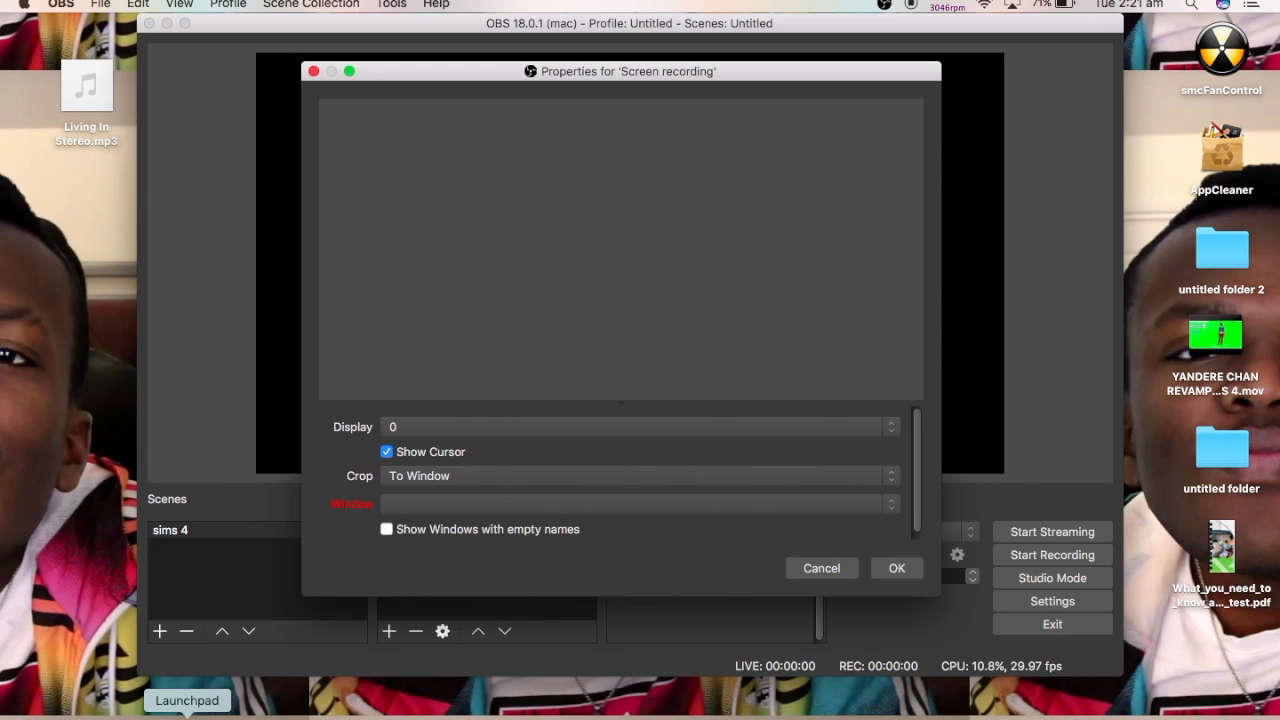
pyautogui.click(187, 700)
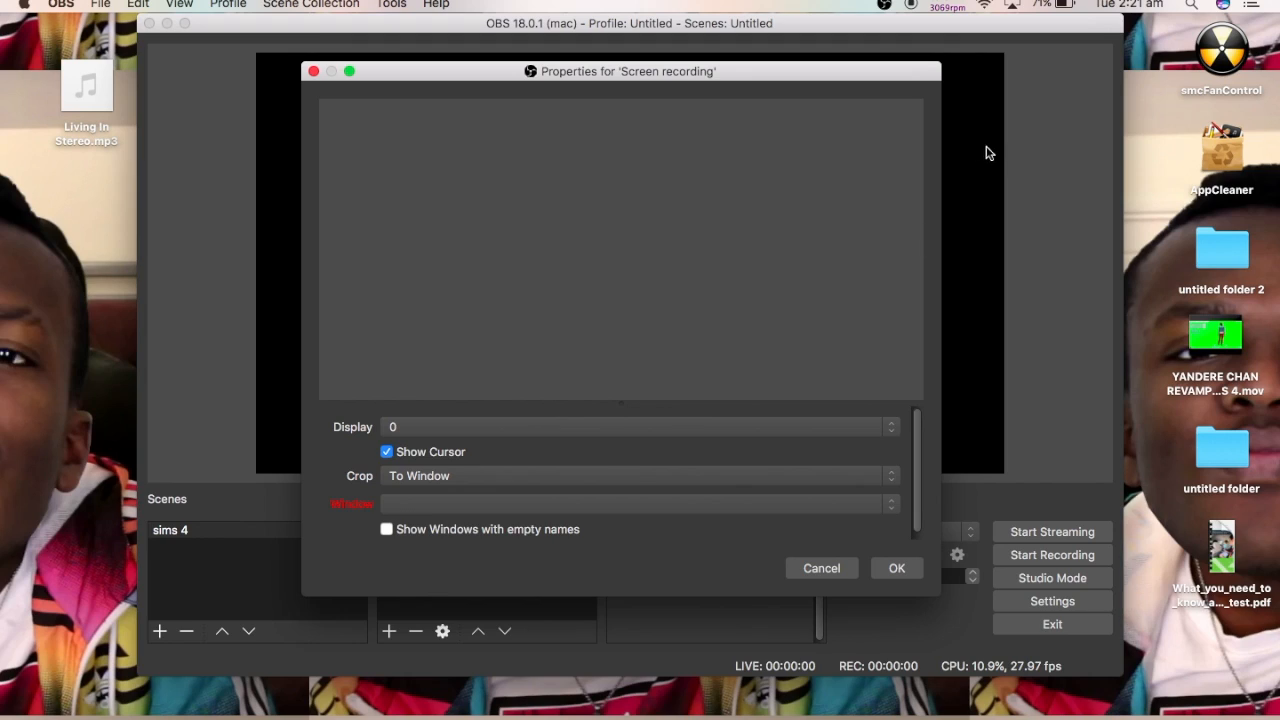
pyautogui.moveTo(1028, 157)
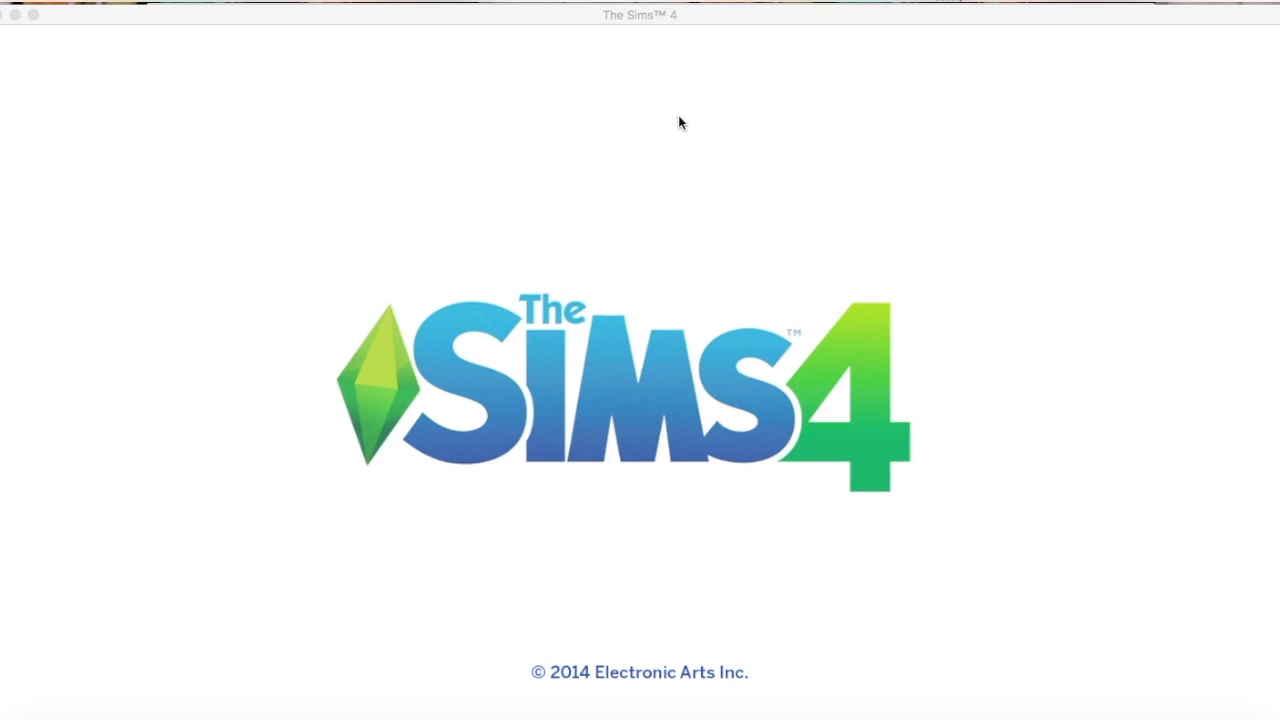
pyautogui.moveTo(686, 128)
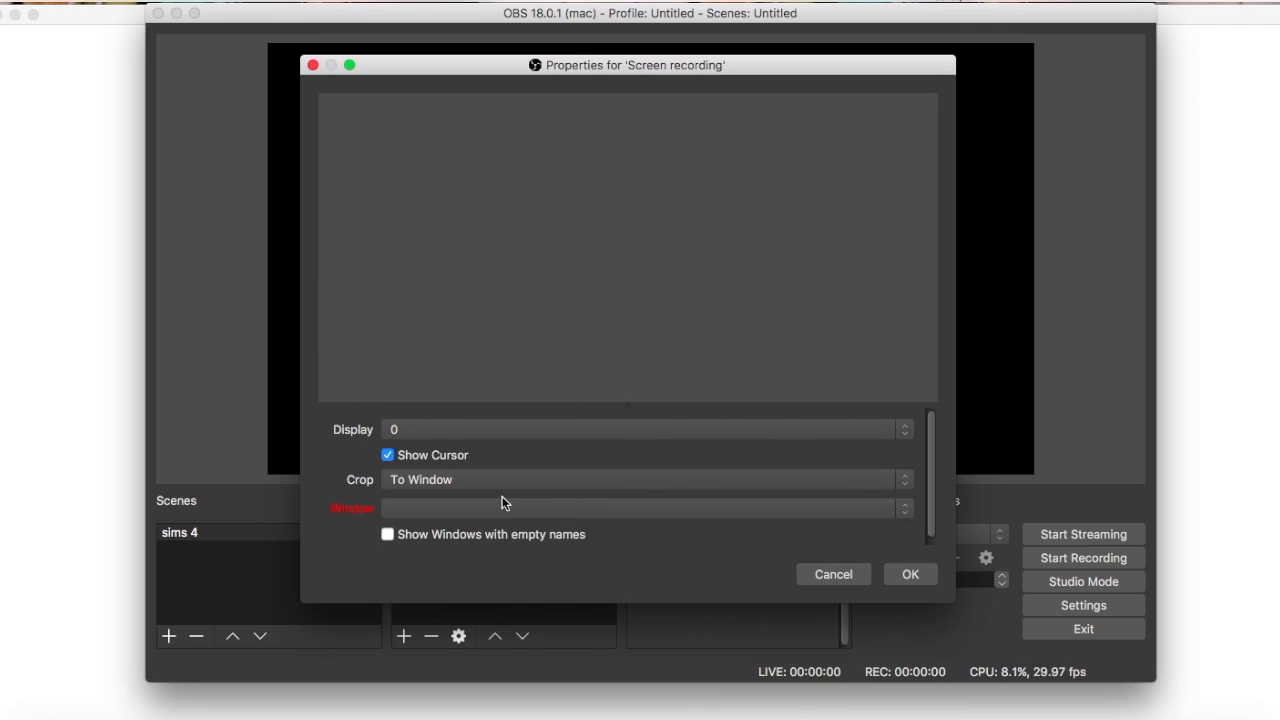
# Reopen Screen recording's properties and crop it to '[The Sims 4] The Sims™ 4' window.
pyautogui.click(645, 508)
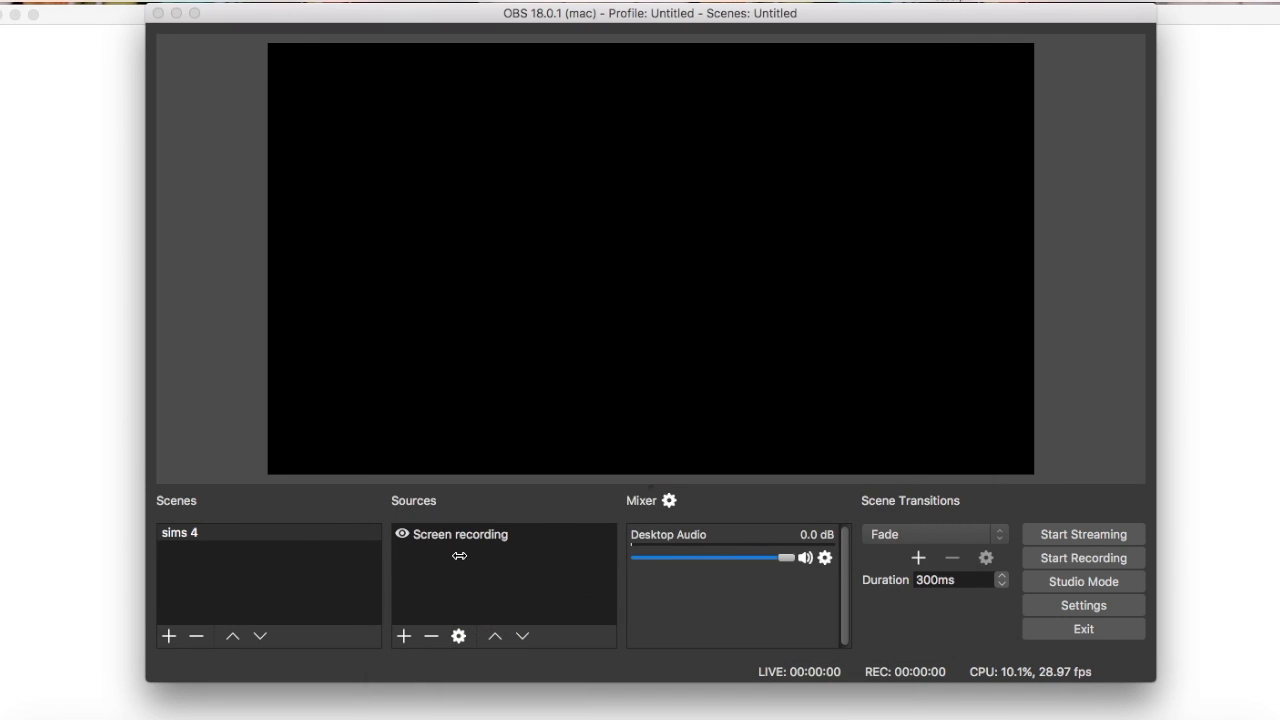
pyautogui.click(1083, 628)
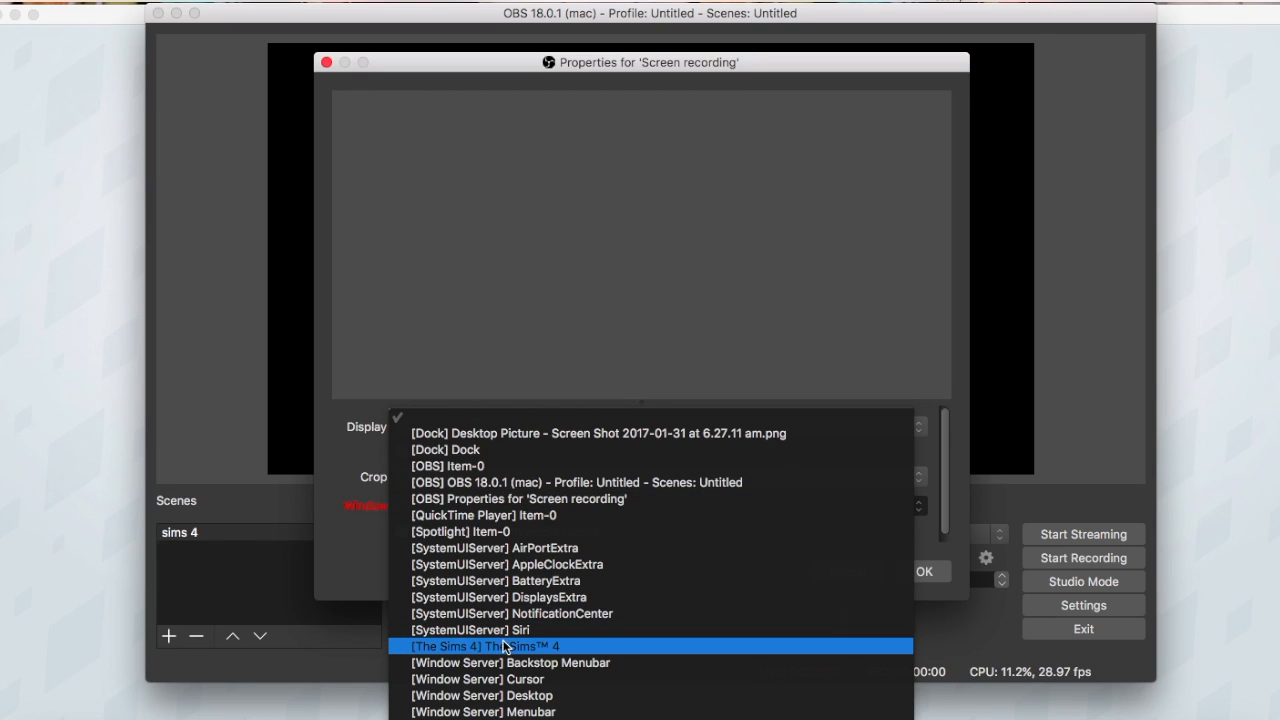
pyautogui.click(485, 645)
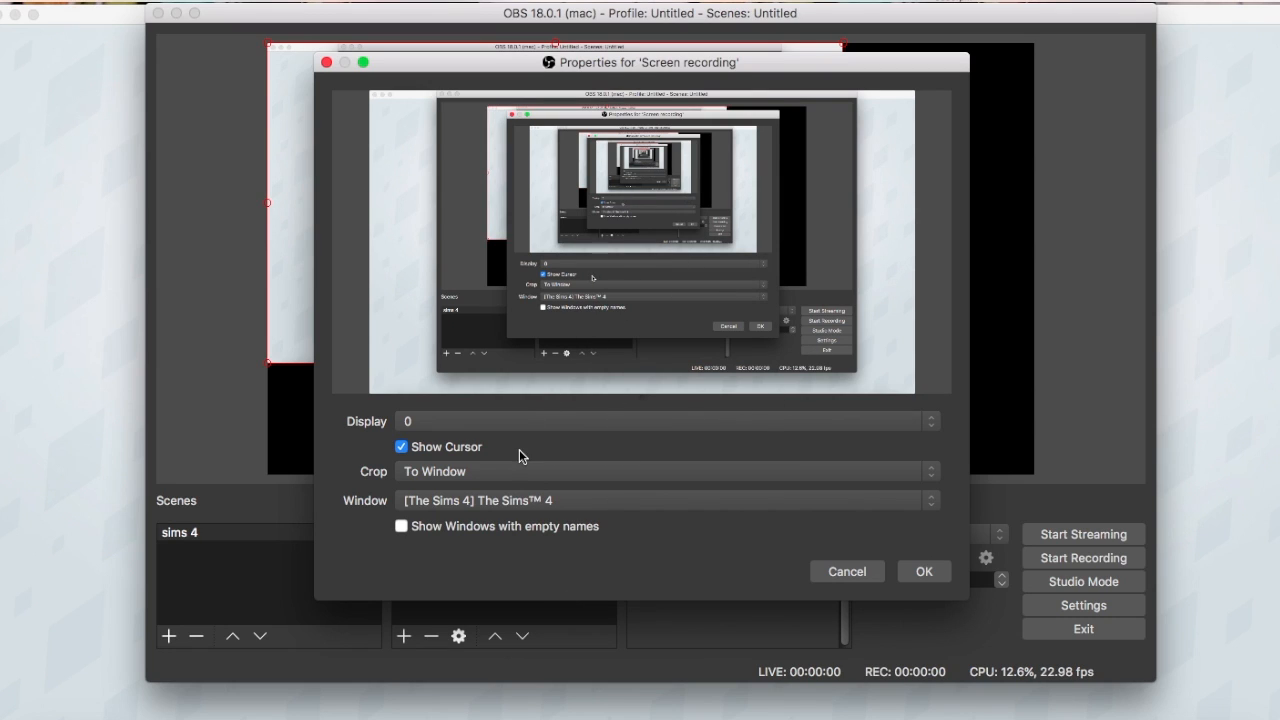
pyautogui.click(922, 570)
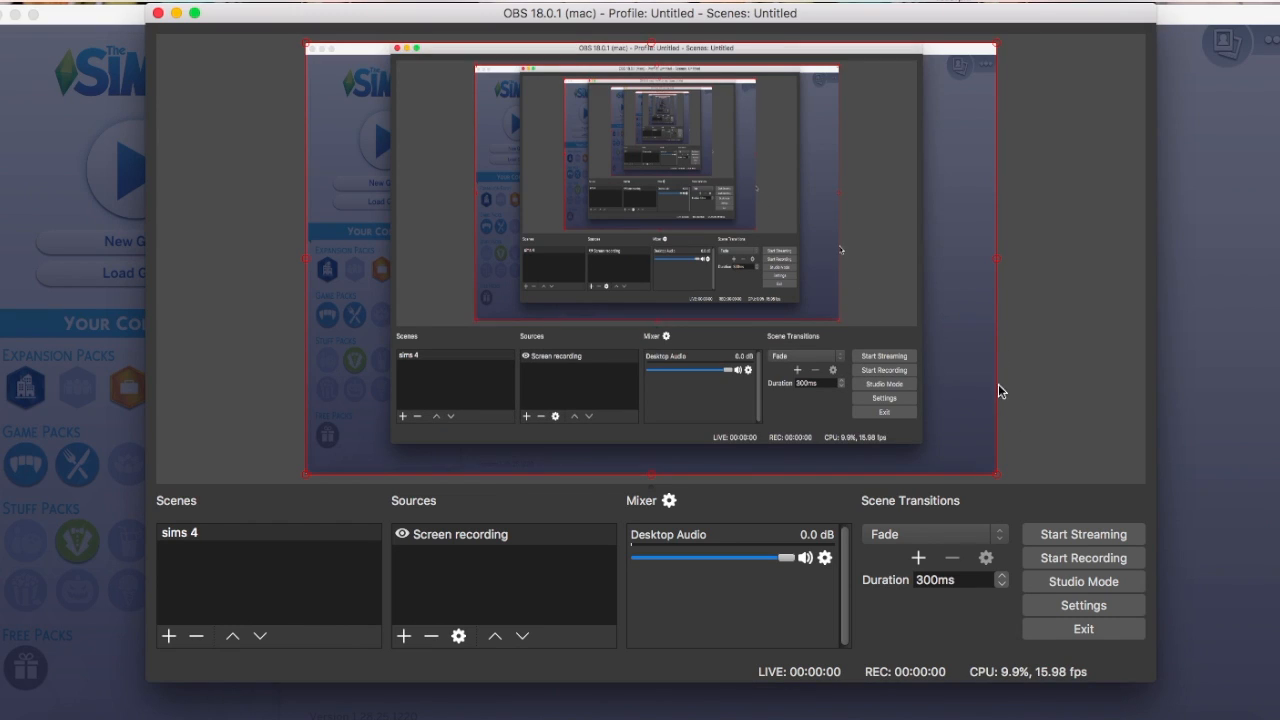
pyautogui.moveTo(1003, 481)
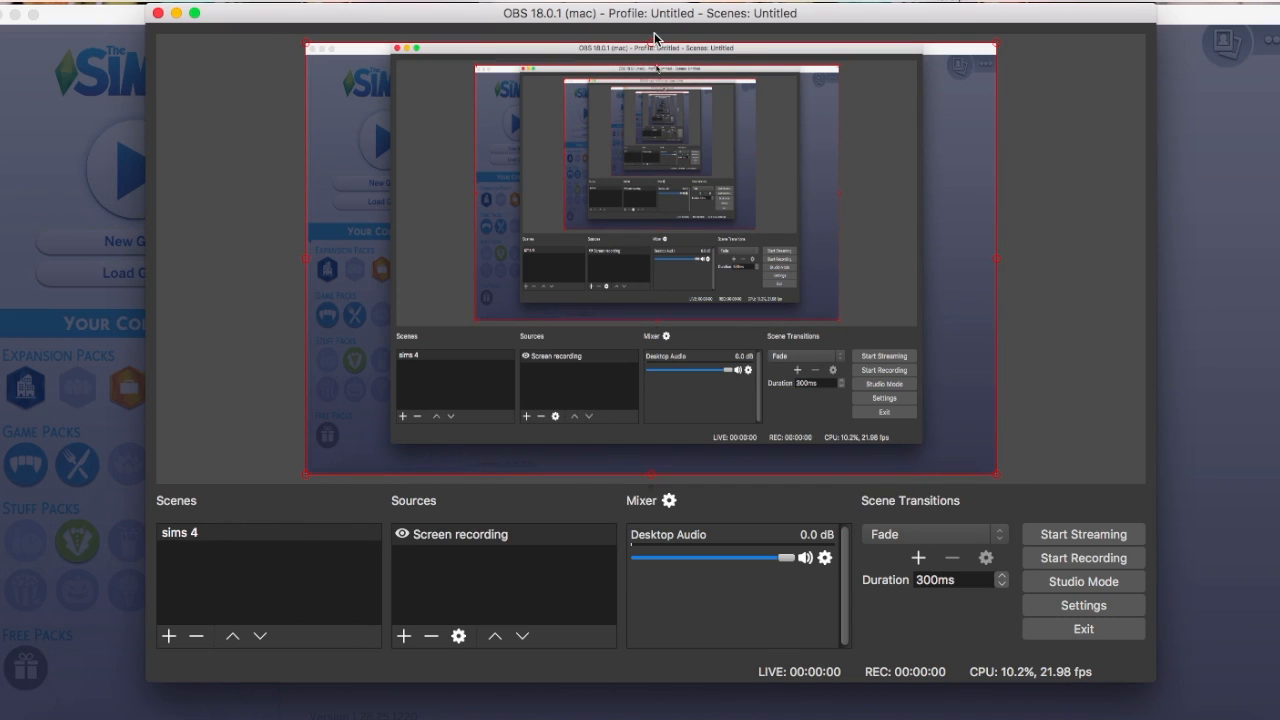
pyautogui.moveTo(651, 44)
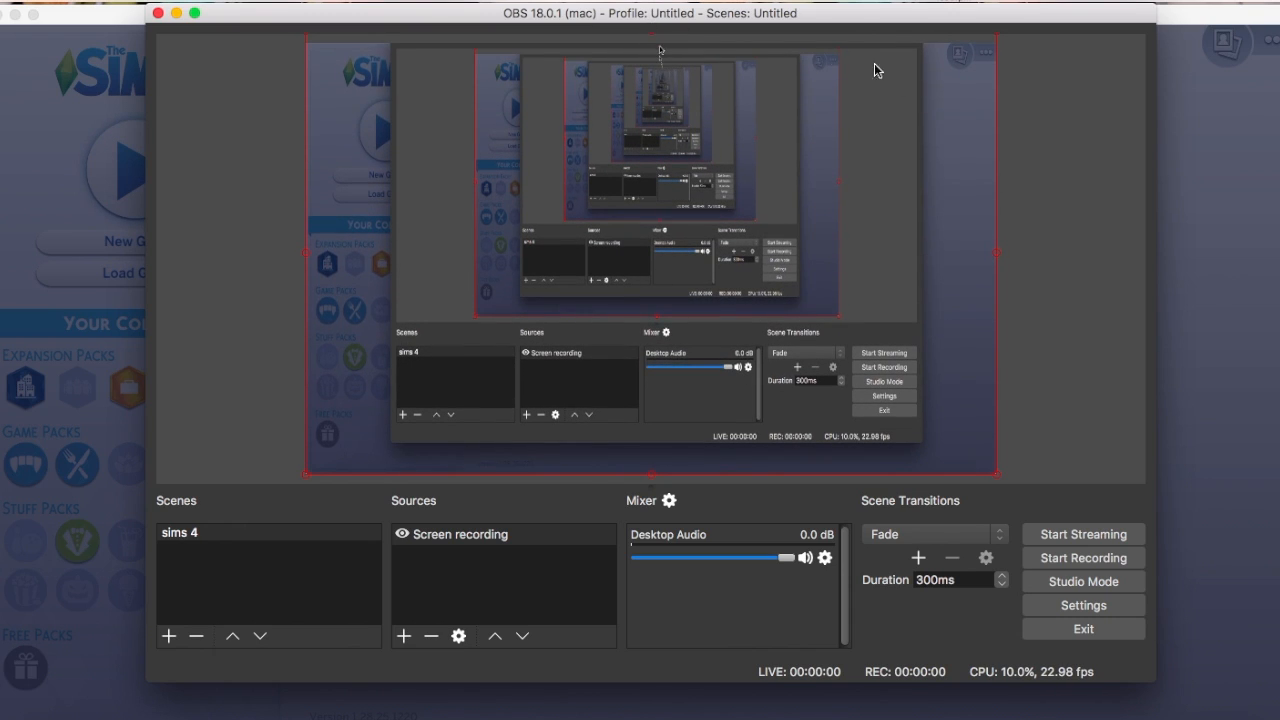
pyautogui.moveTo(565, 7)
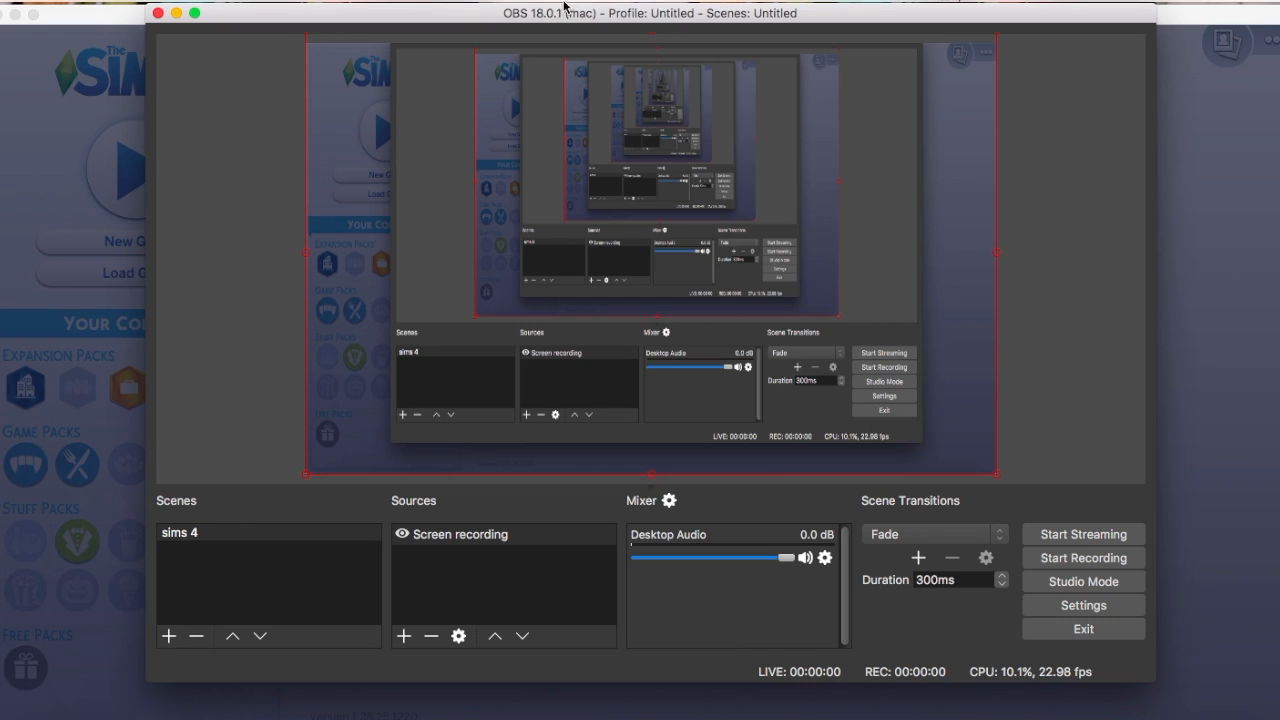